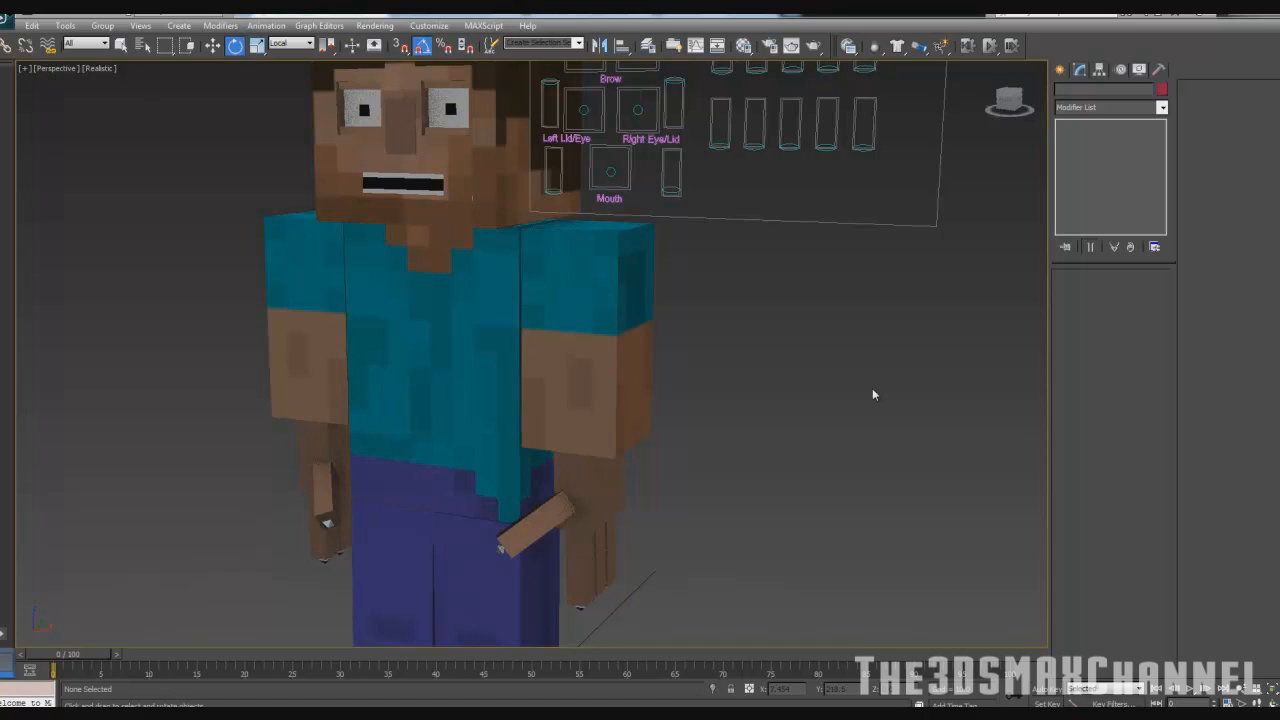
mouse_move(762, 434)
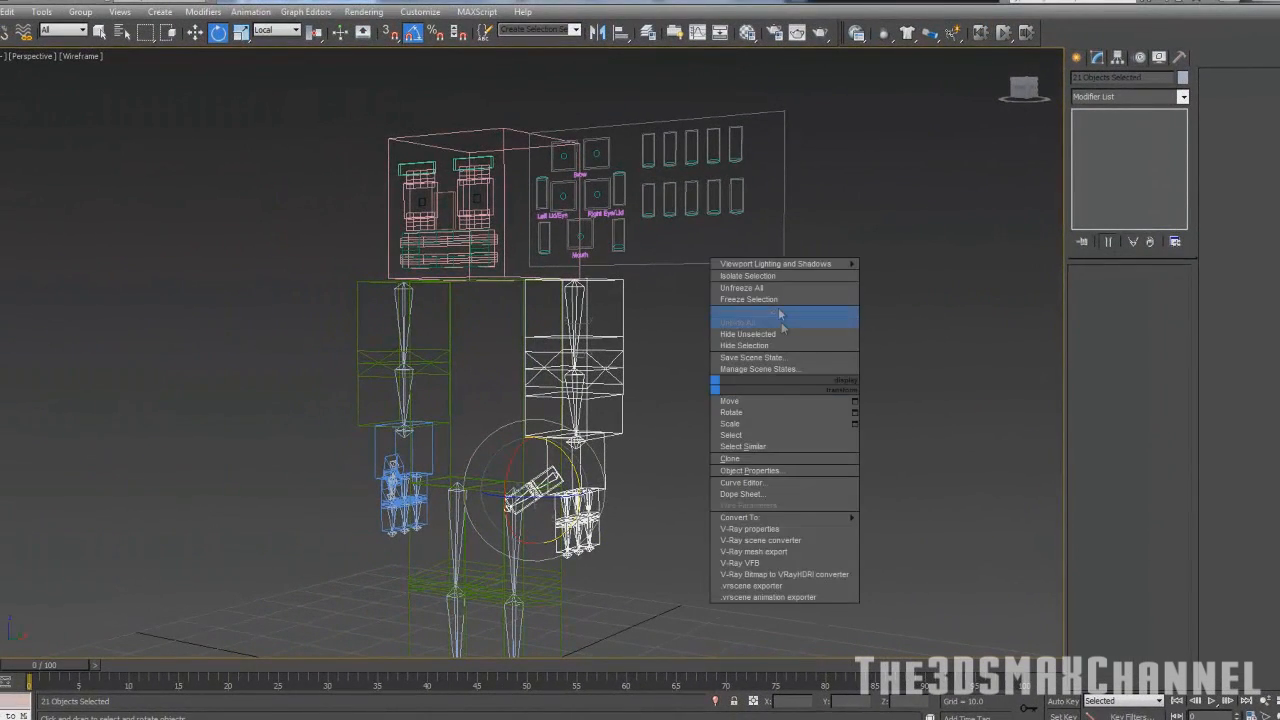
Step: Isolate the selected arm and its bones so the rest of the character is hidden
click(748, 332)
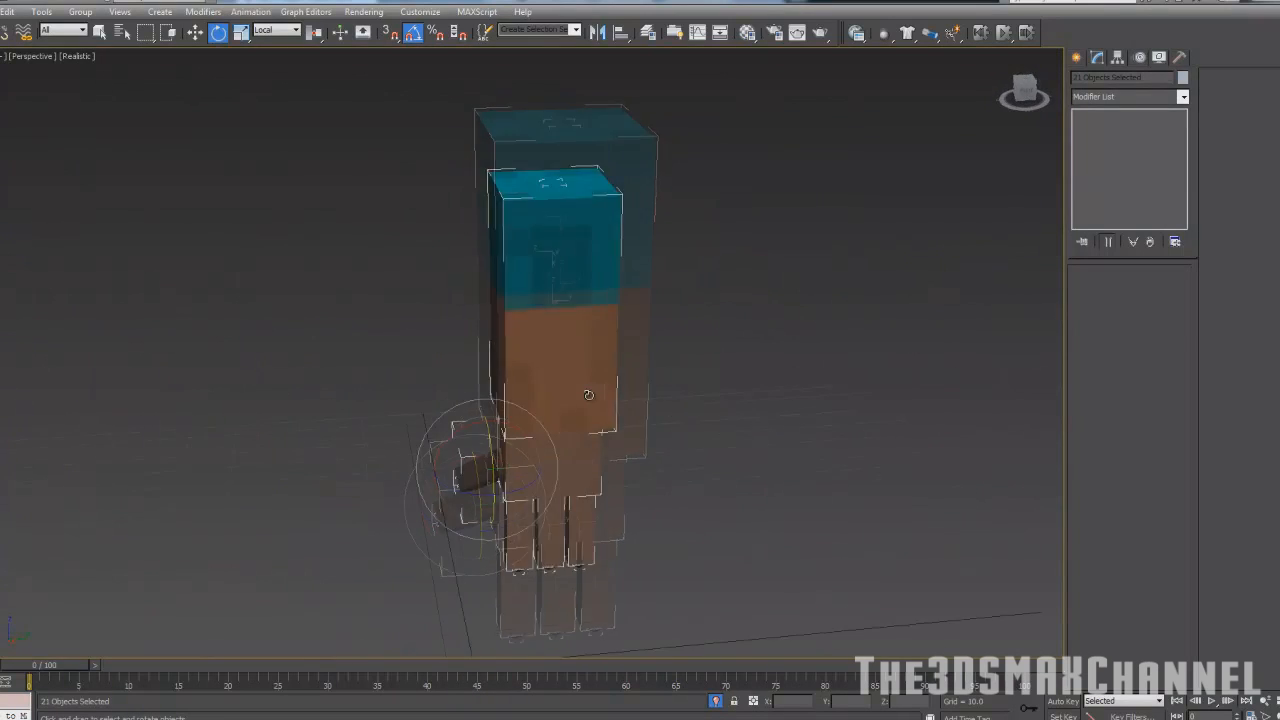
drag(588, 396, 600, 374)
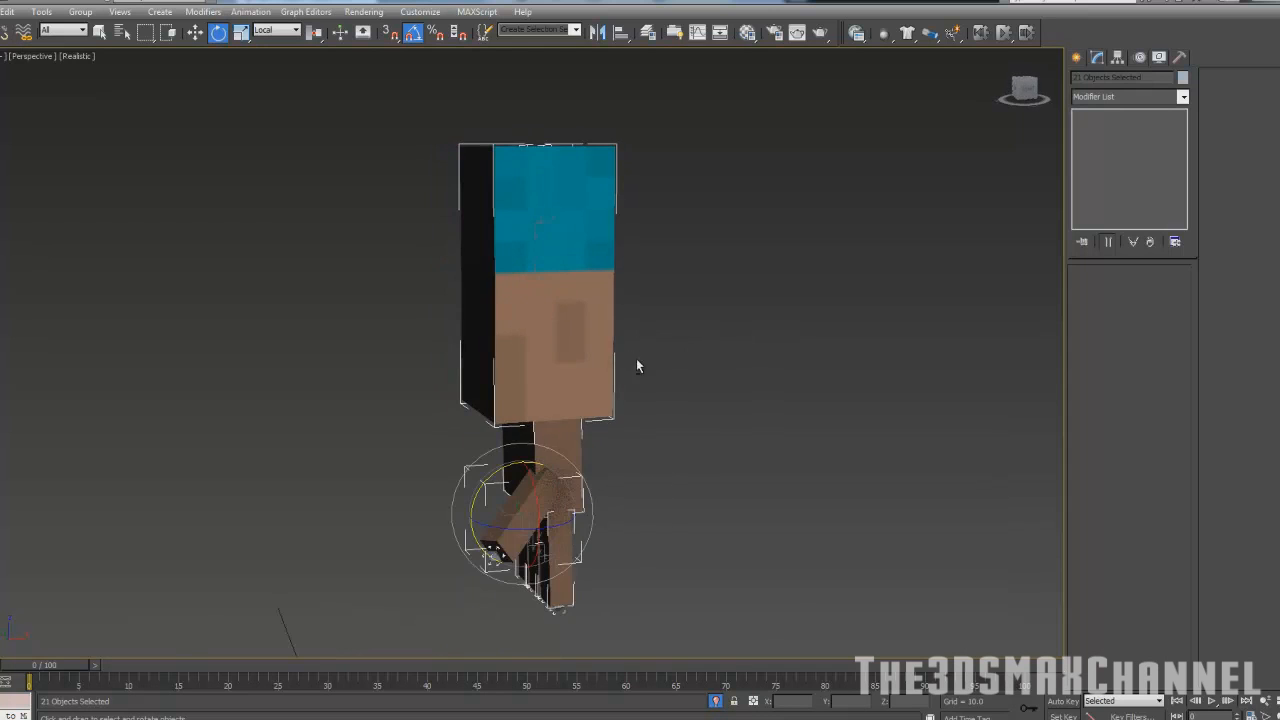
right_click(640, 366)
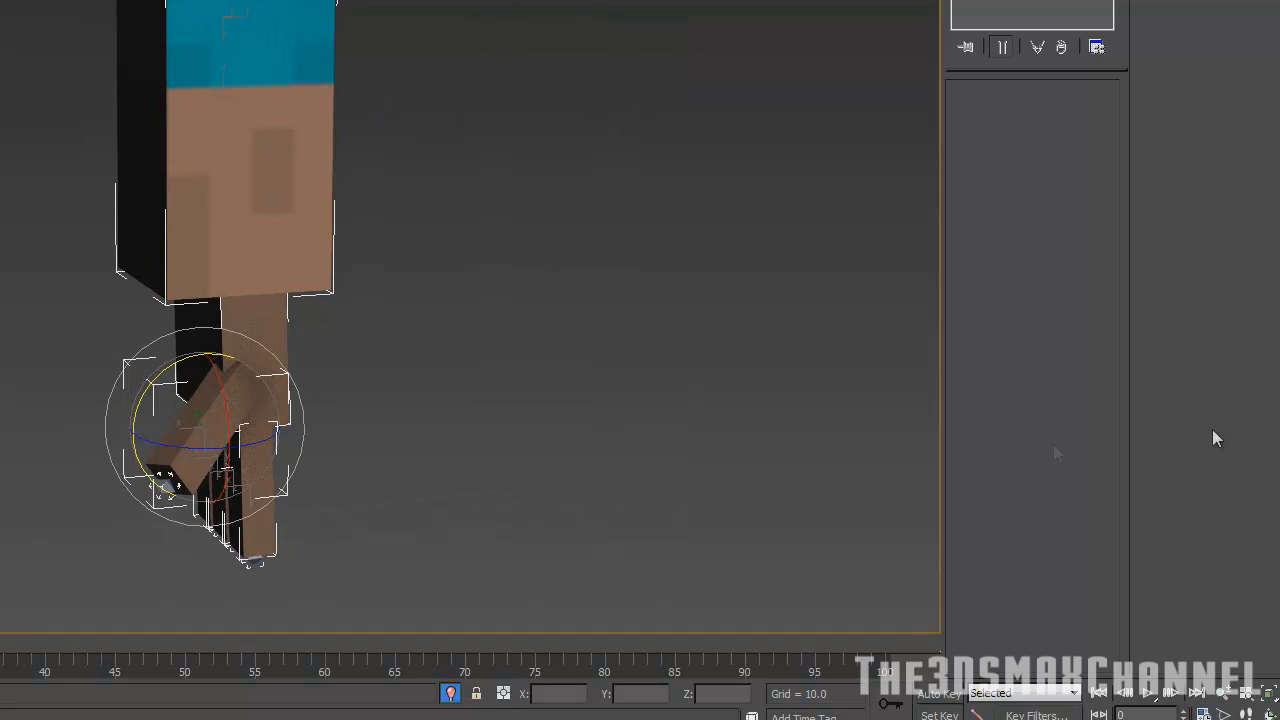
mouse_move(668, 248)
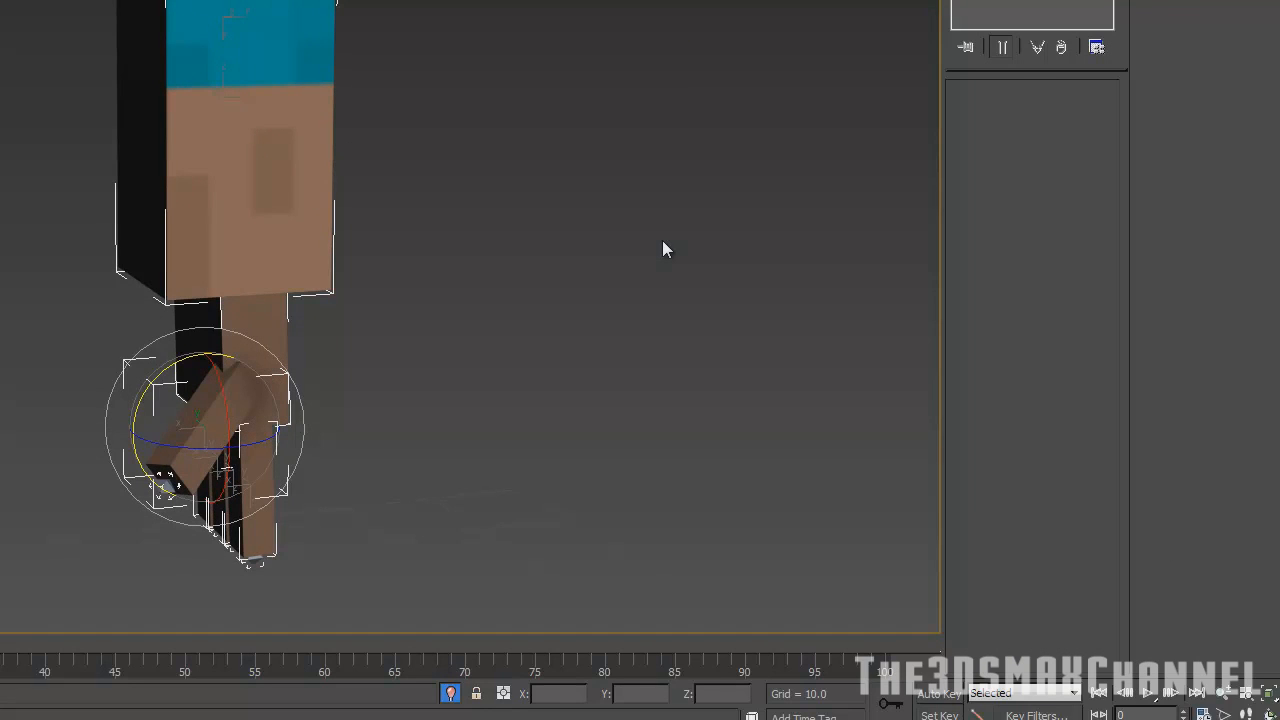
mouse_move(548, 256)
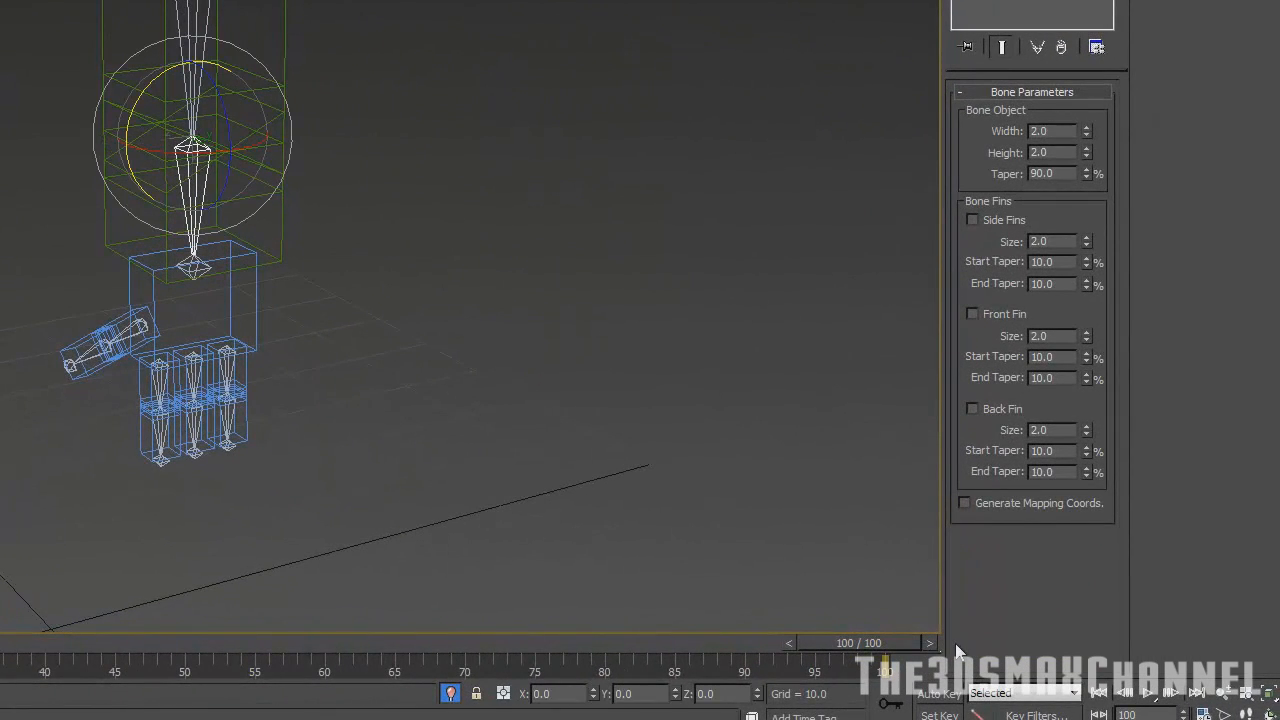
Step: Enable the Angle Snap Toggle so bone rotations snap to fixed angles
click(938, 692)
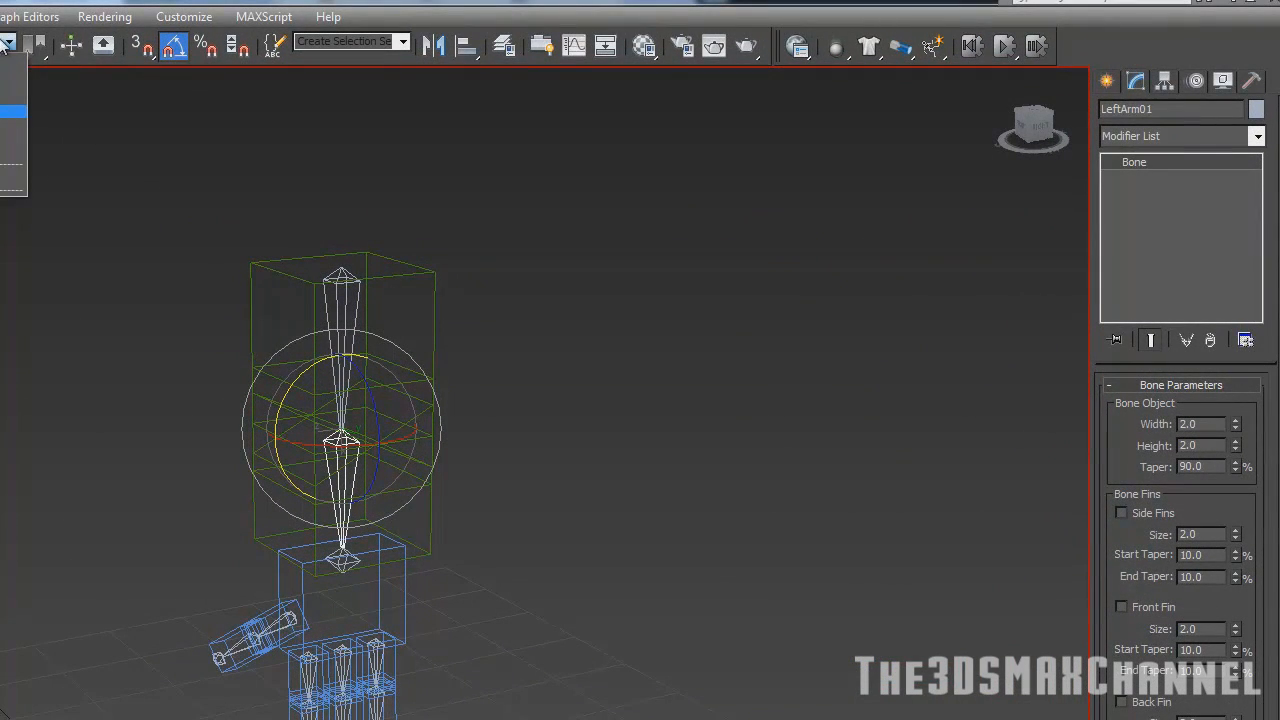
mouse_move(36, 46)
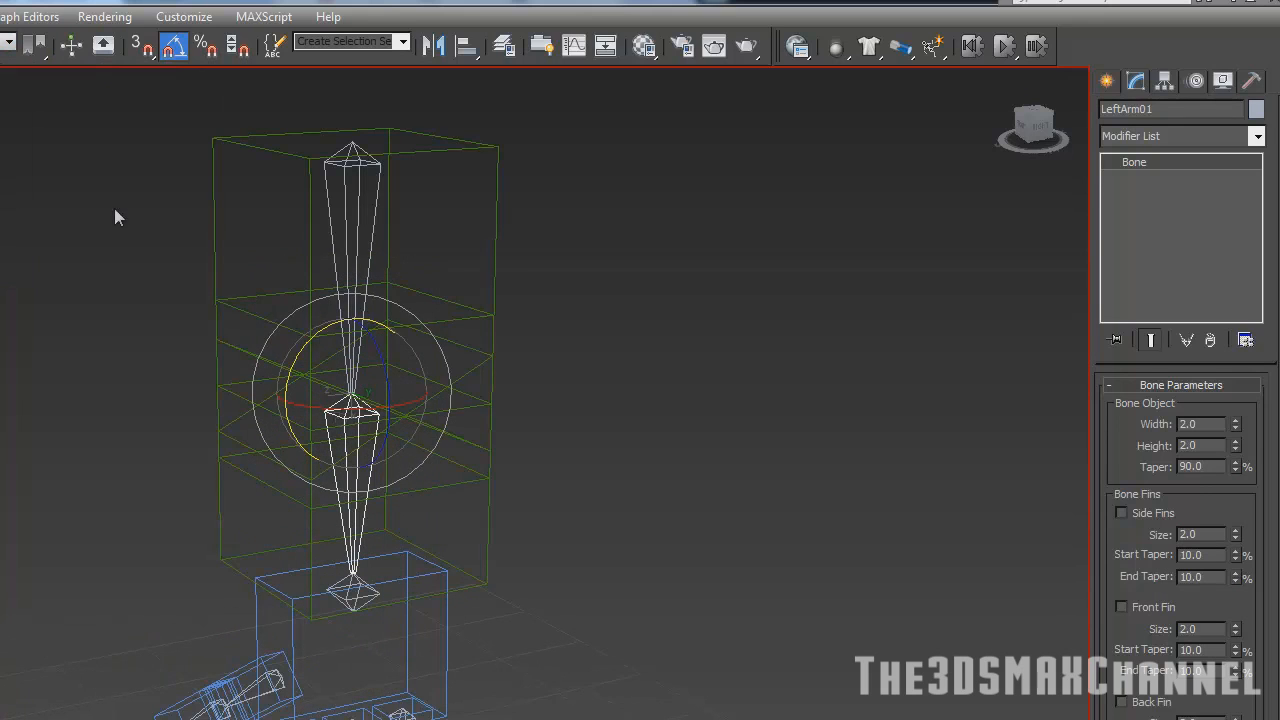
mouse_move(136, 48)
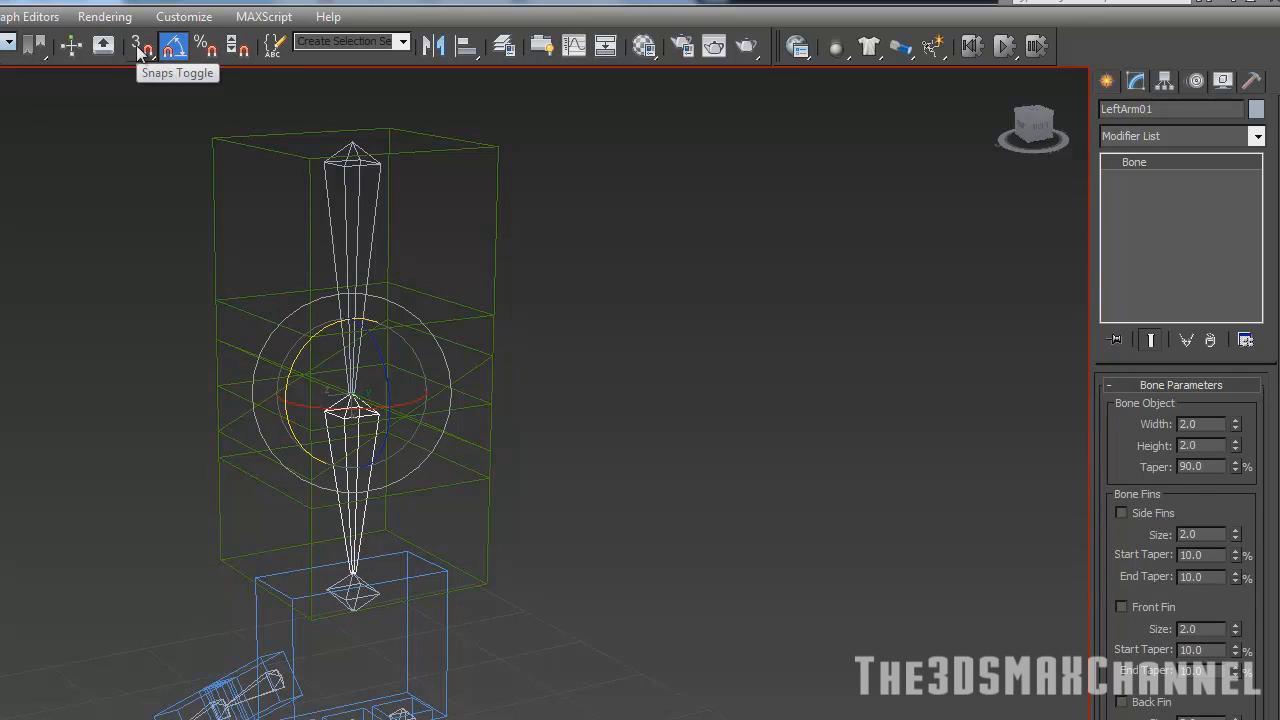
mouse_move(172, 46)
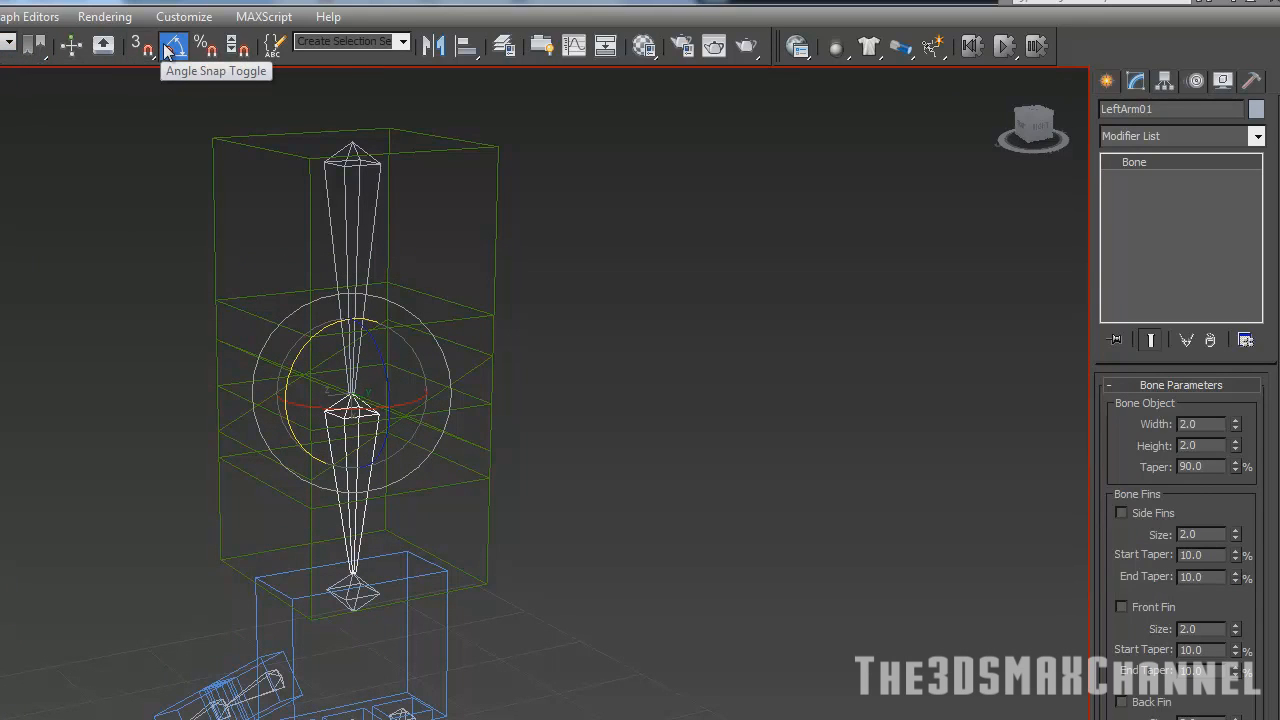
click(172, 46)
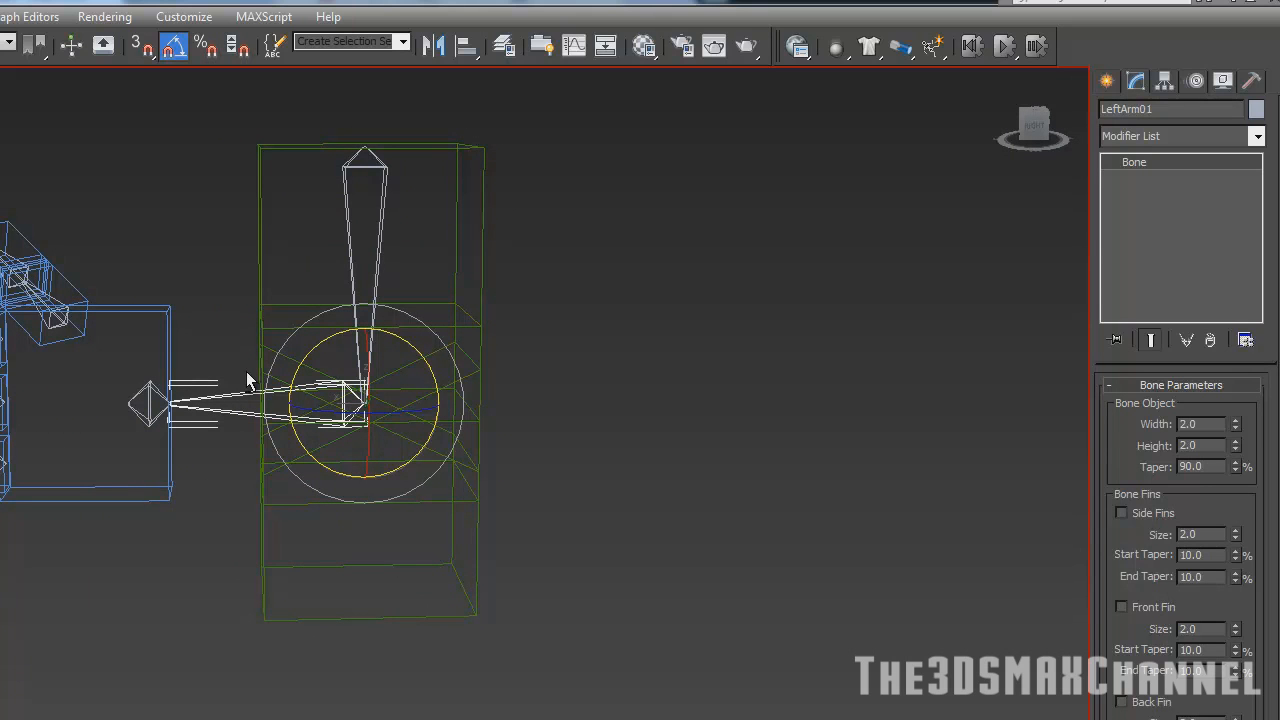
mouse_move(510, 374)
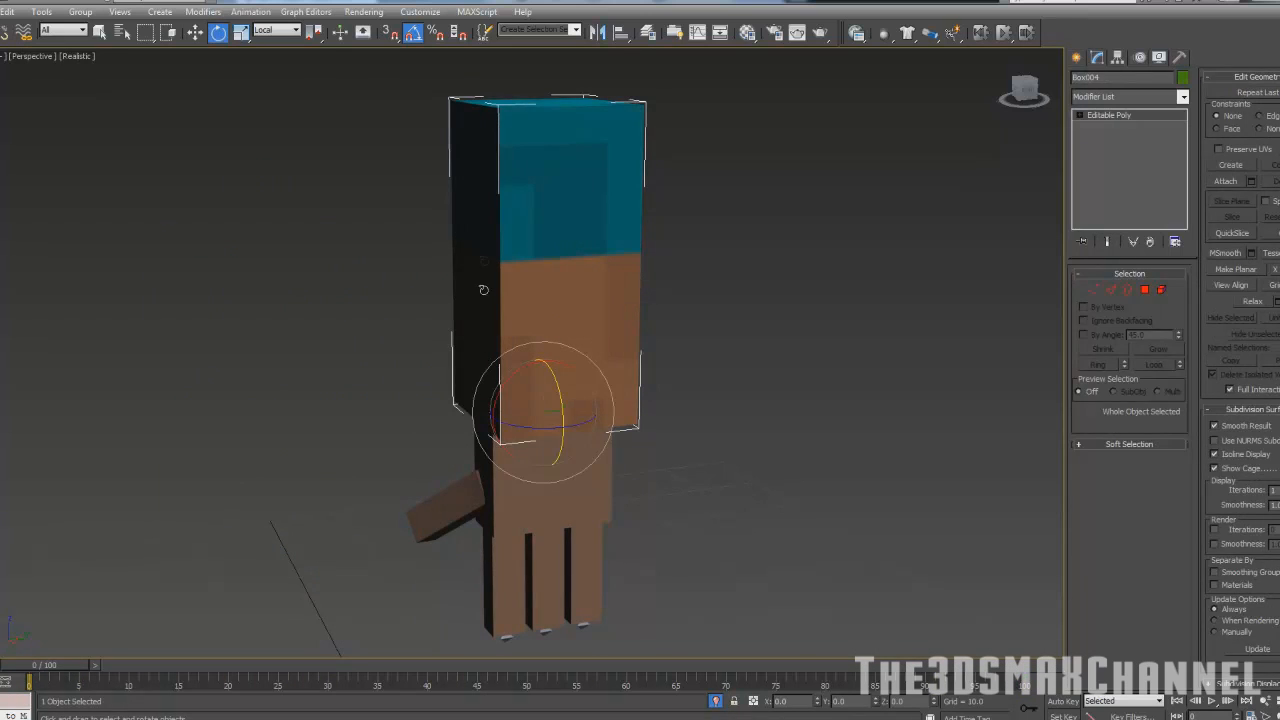
Step: Select both arm bones in wireframe and bring up Tools > Rename Objects
key(F3)
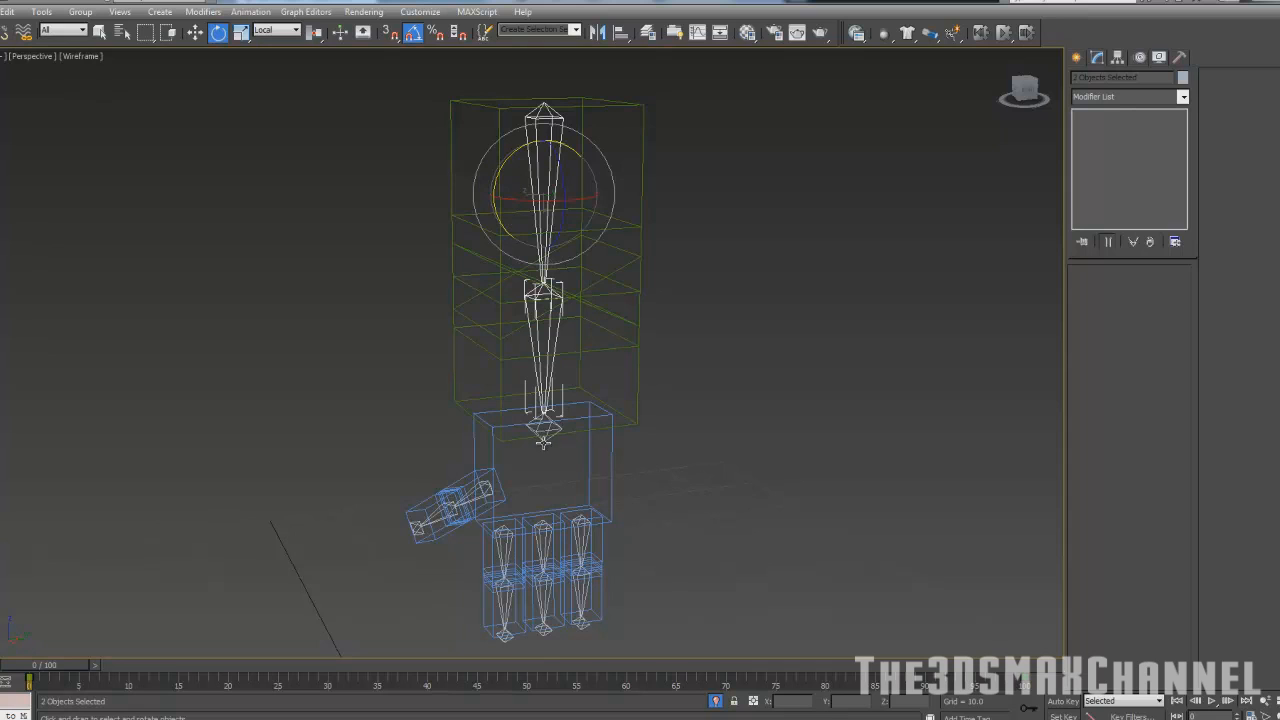
click(544, 430)
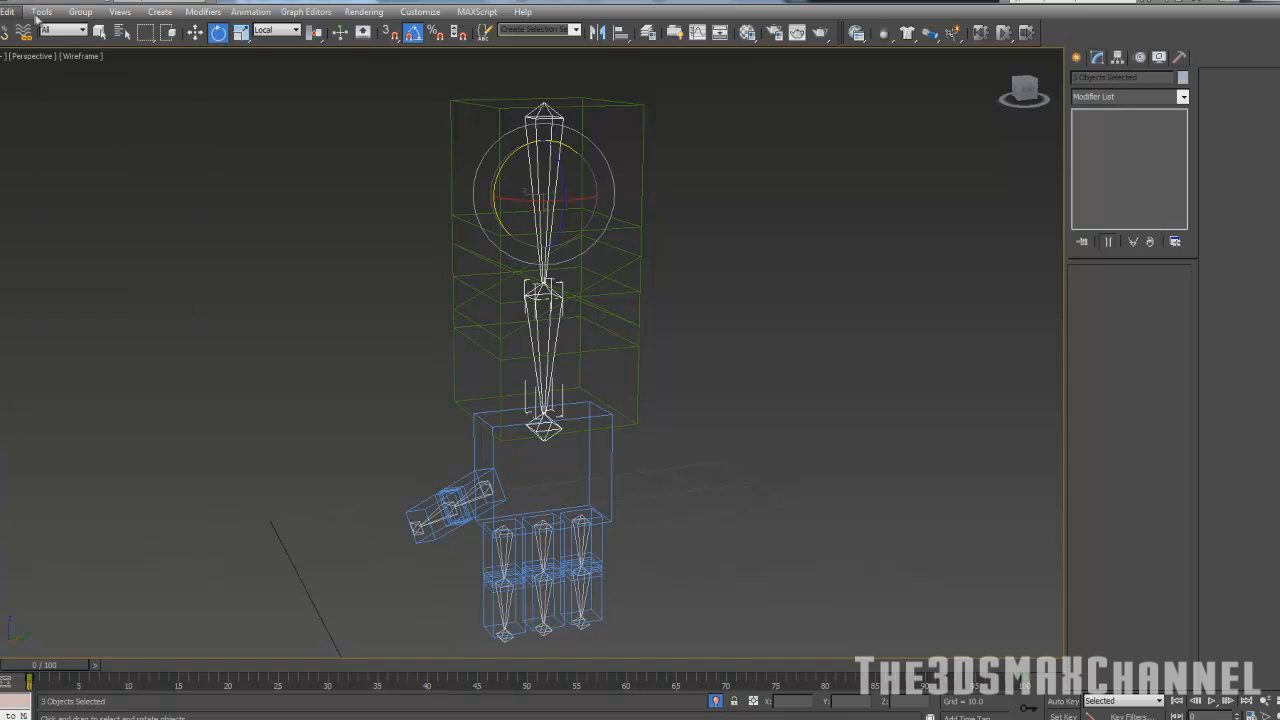
click(40, 12)
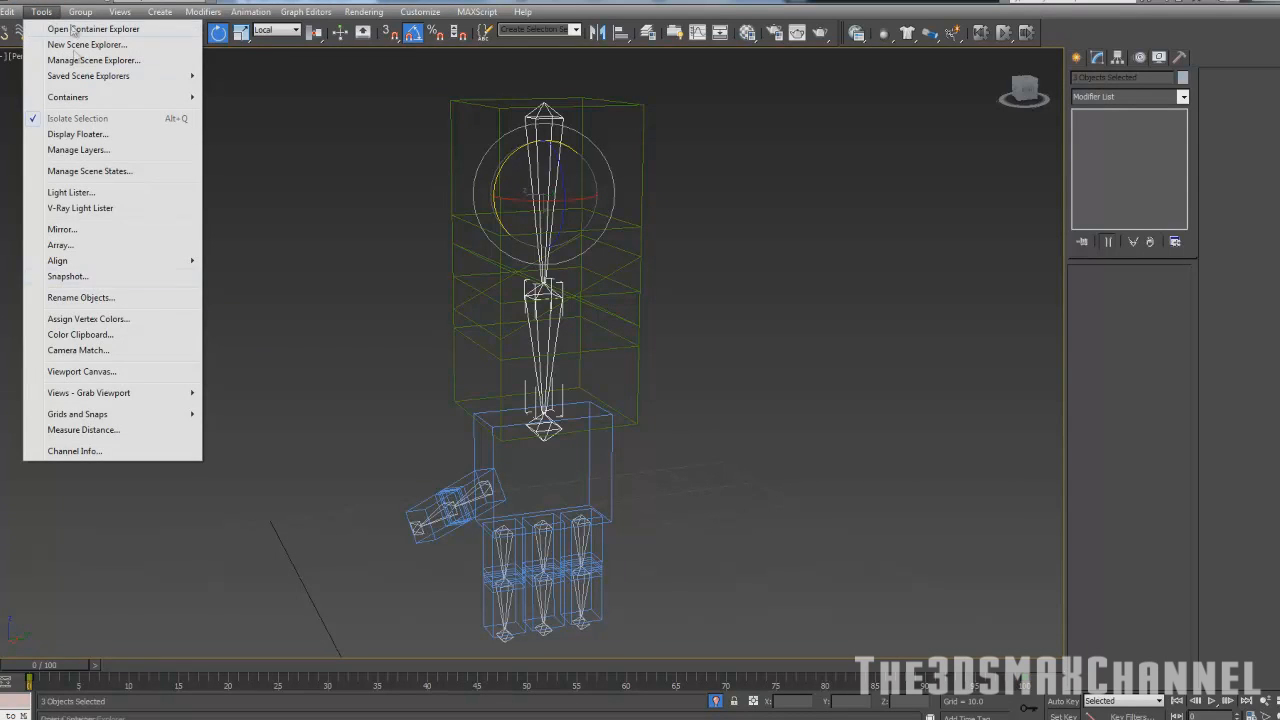
mouse_move(108, 334)
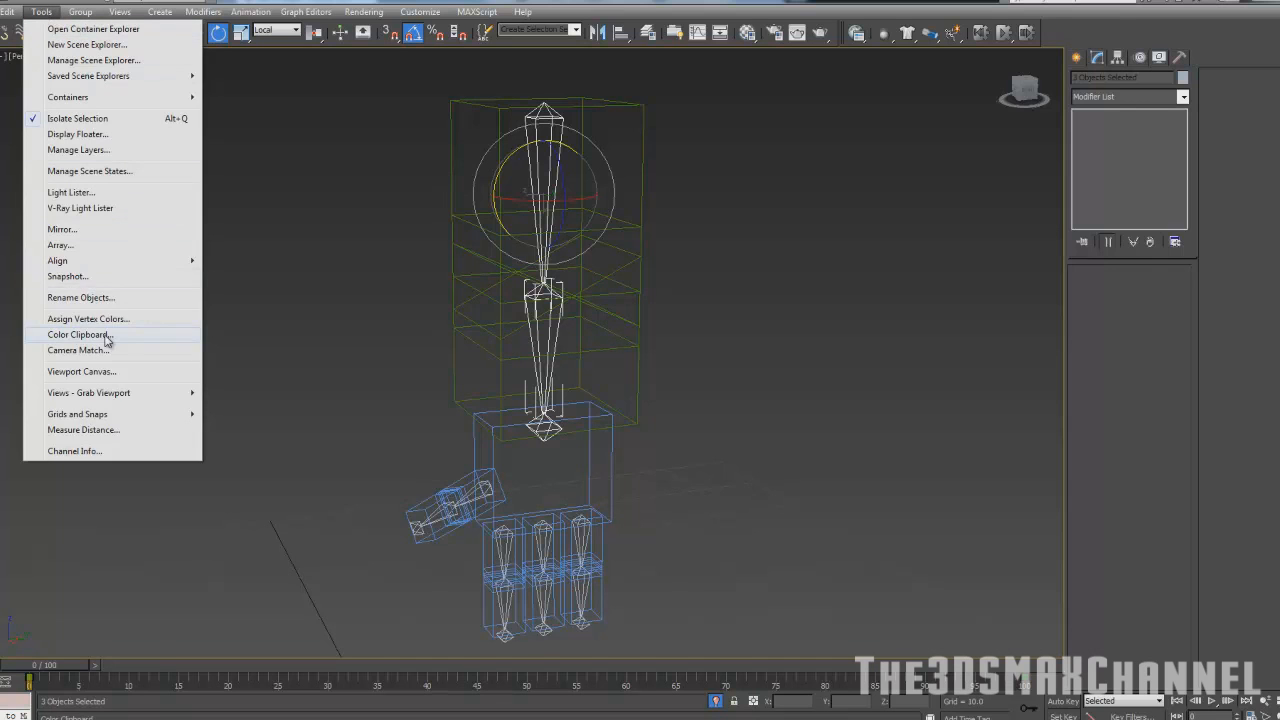
click(80, 296)
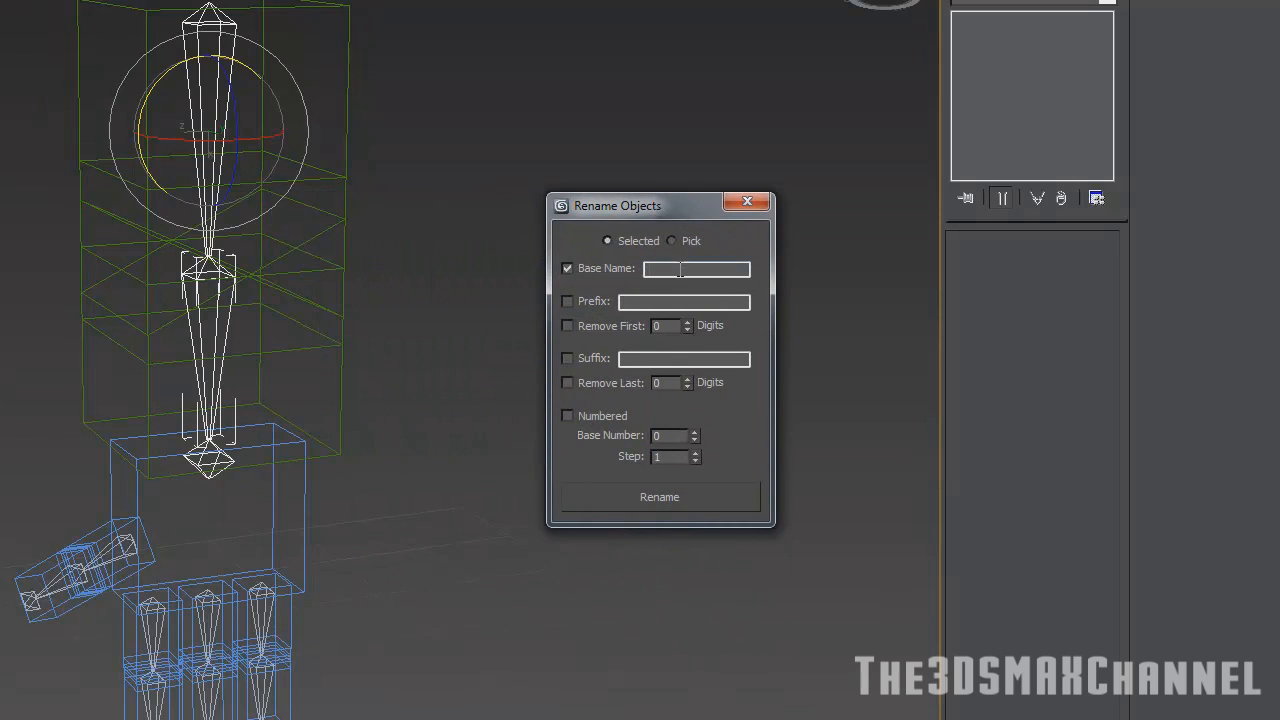
Step: Rename the bones with the base name 'Left Arm'
text(Ar)
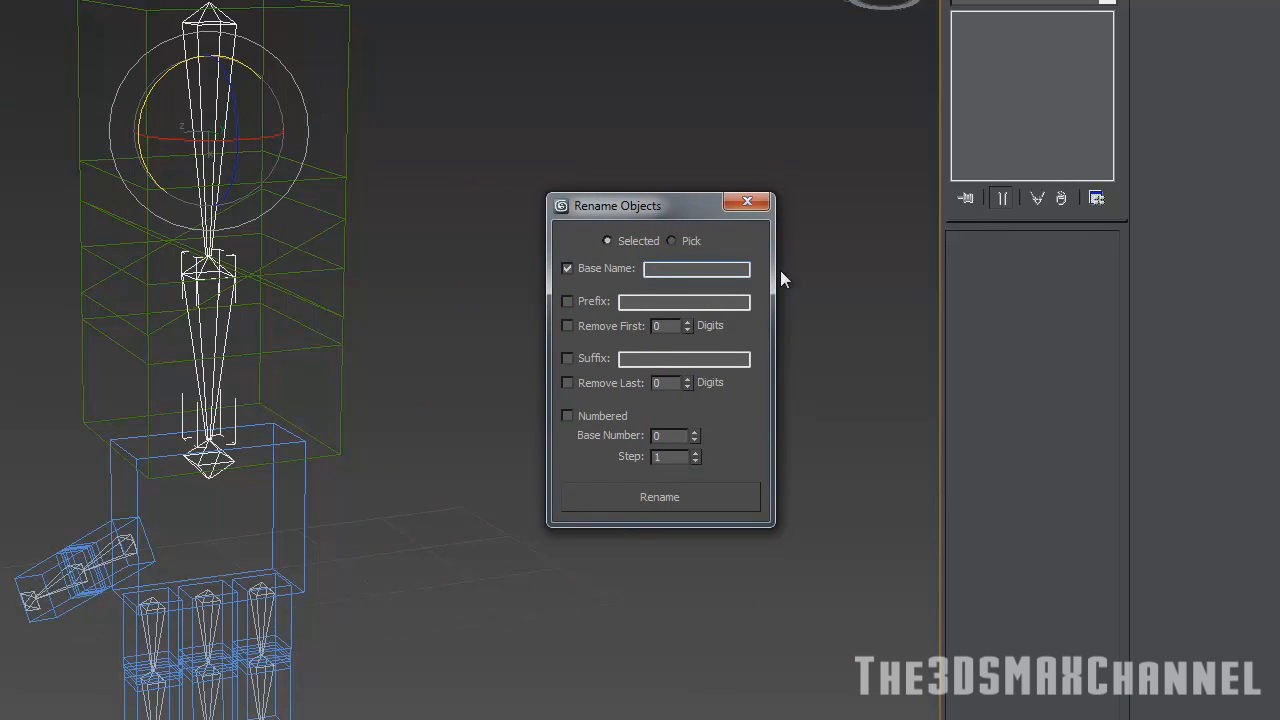
text(Left Arm)
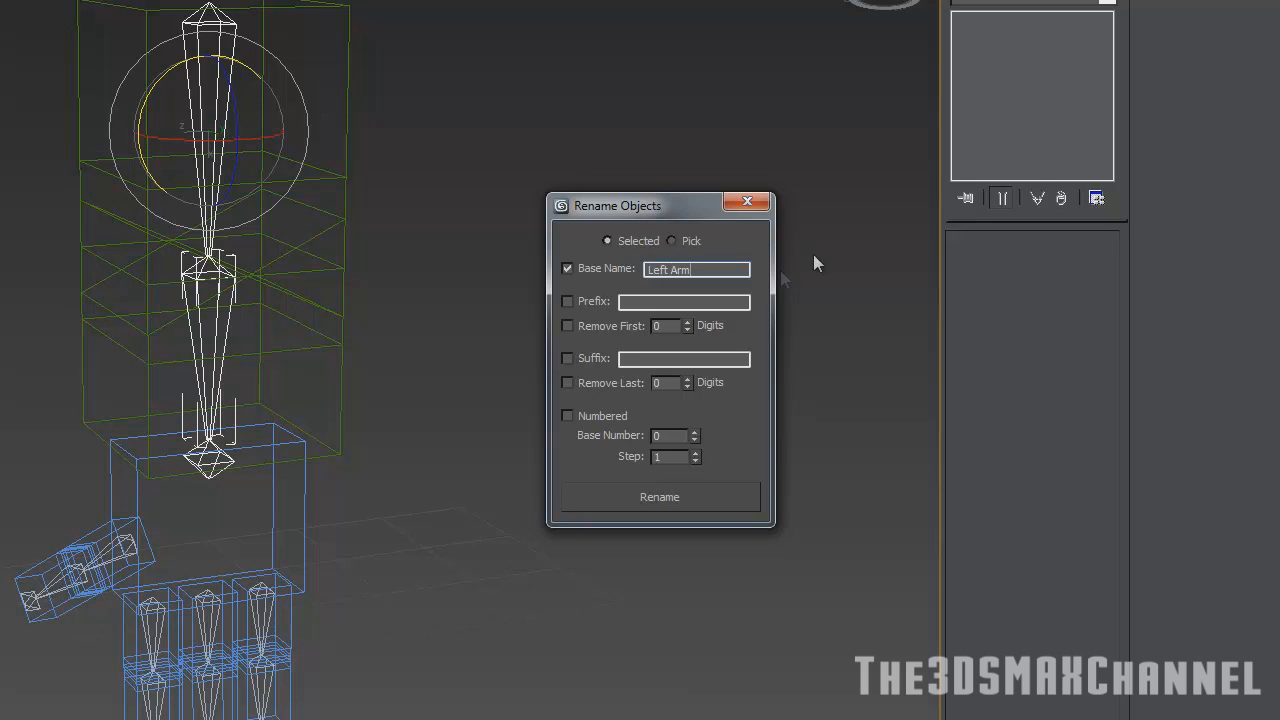
click(568, 414)
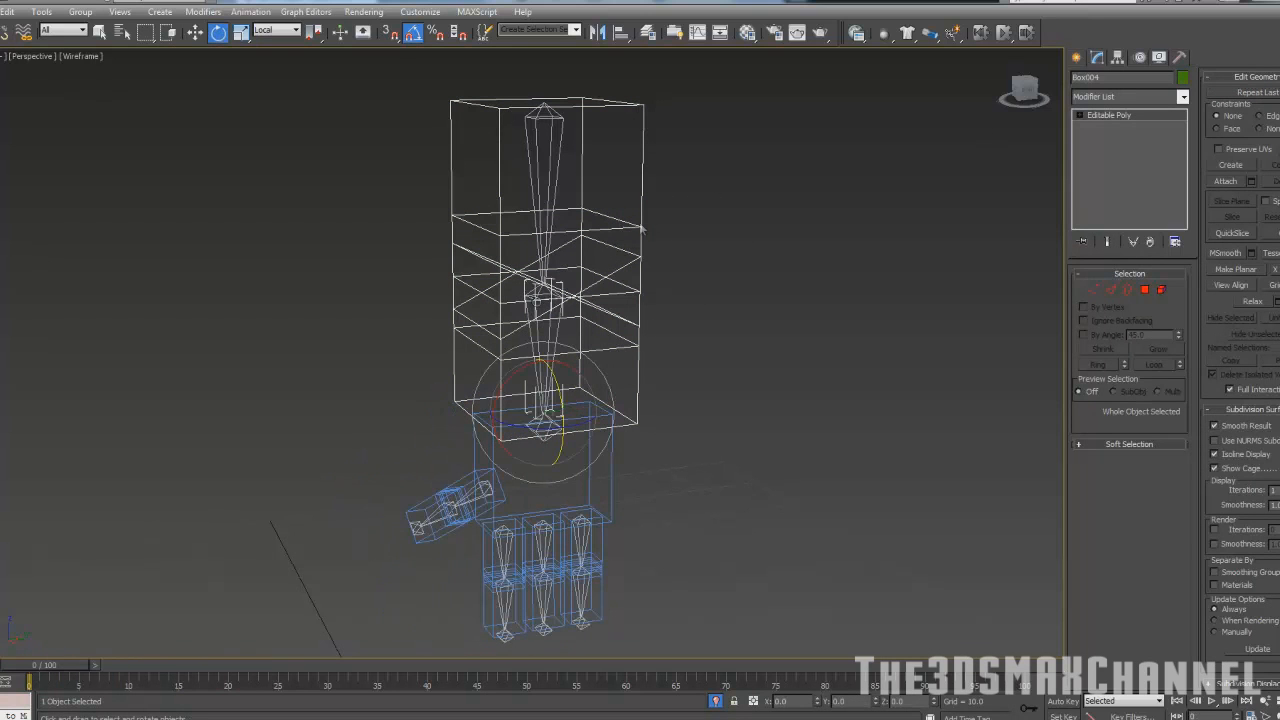
mouse_move(484, 256)
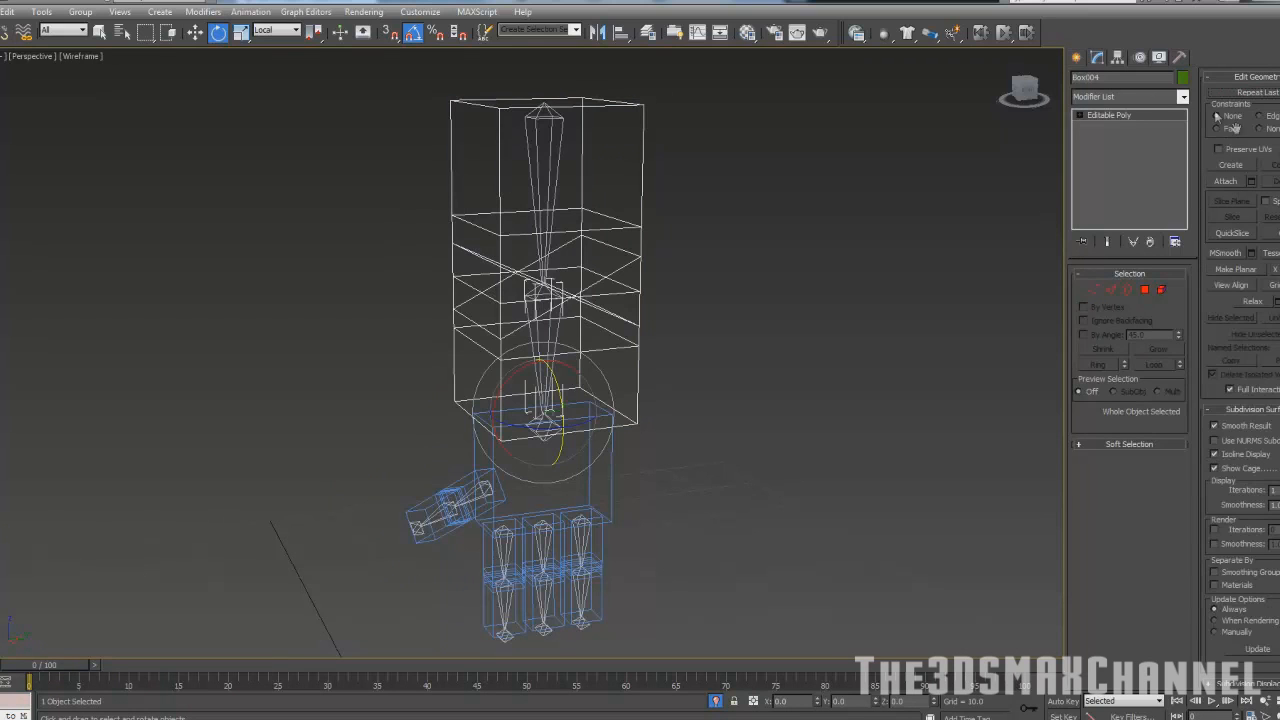
click(1120, 96)
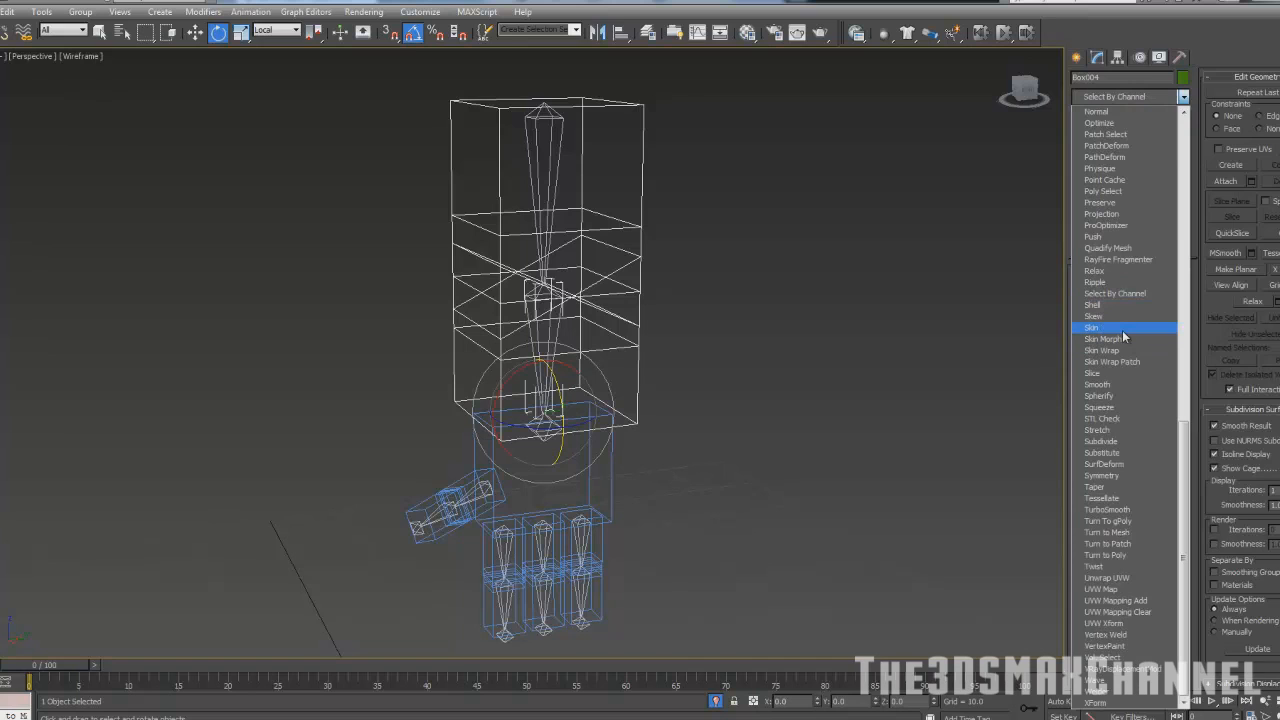
Step: Add a Skin modifier to the arm mesh with bones Left Arm00, Left Arm01 and Left Arm02
click(1092, 328)
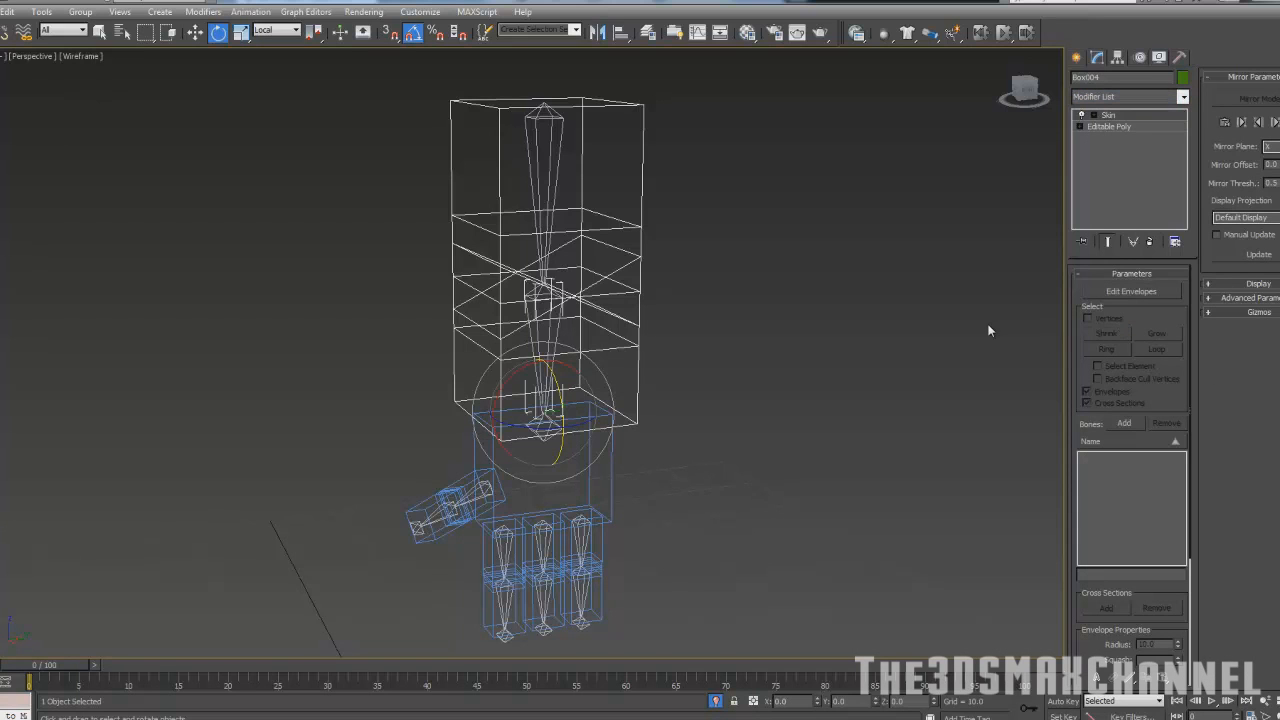
mouse_move(1136, 328)
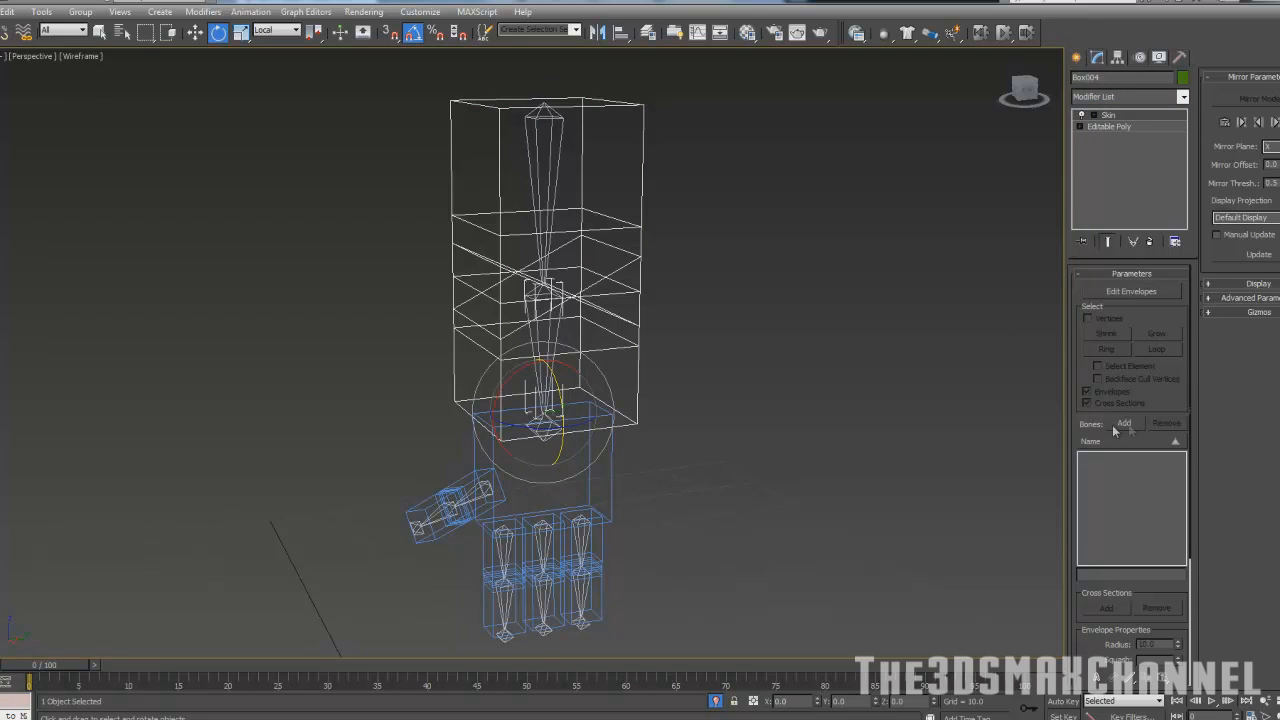
mouse_move(1128, 432)
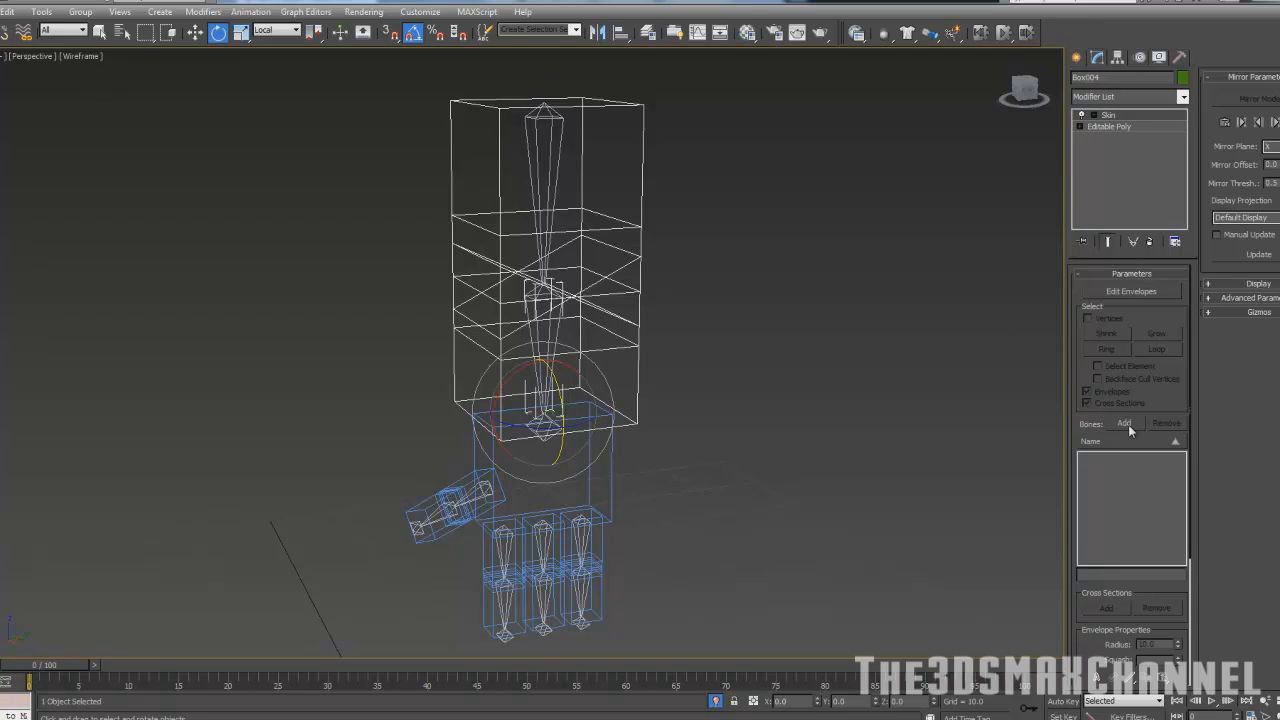
click(1124, 424)
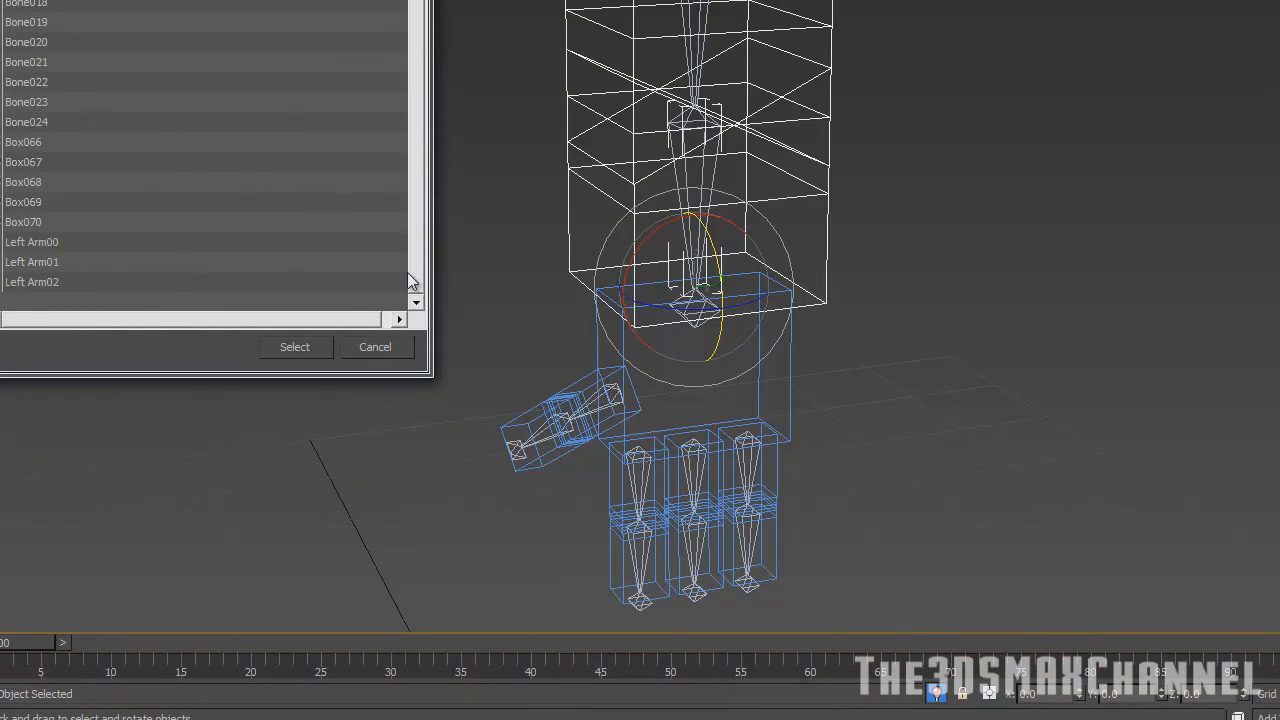
click(32, 262)
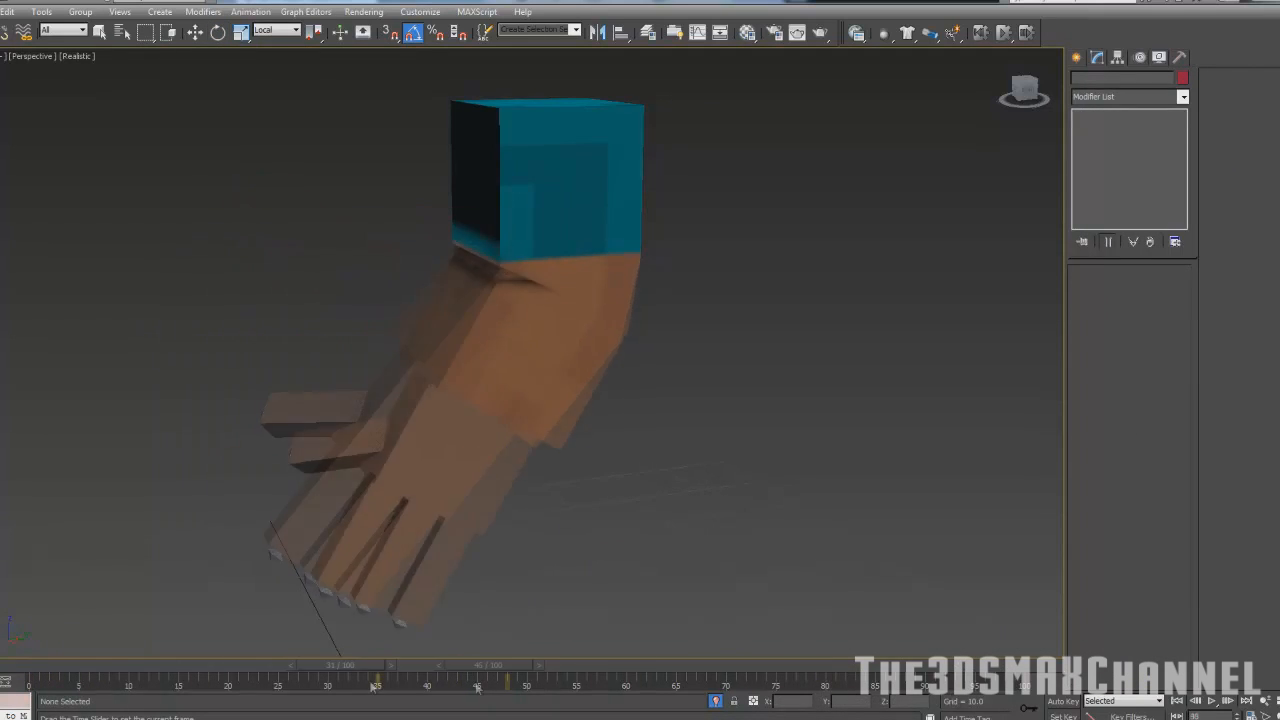
Step: Rotate the forearm bone to bend the elbow and inspect how the mesh deforms
drag(376, 684, 196, 684)
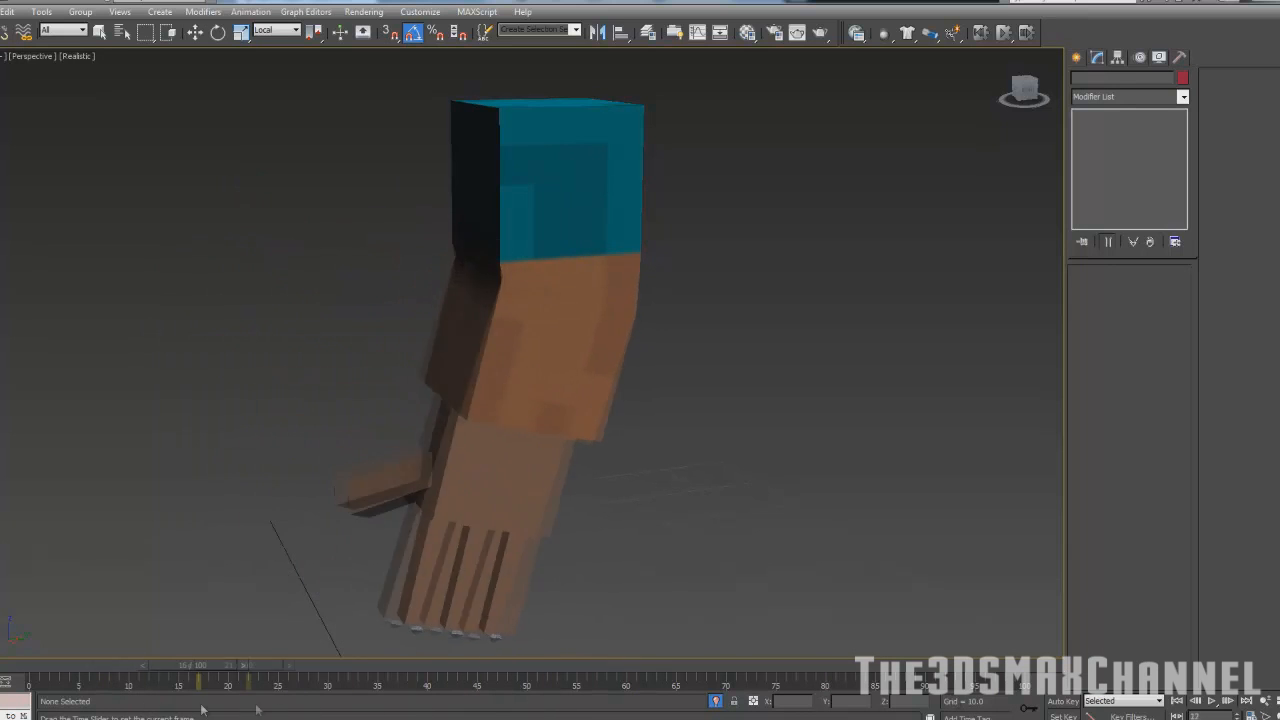
drag(200, 664, 610, 664)
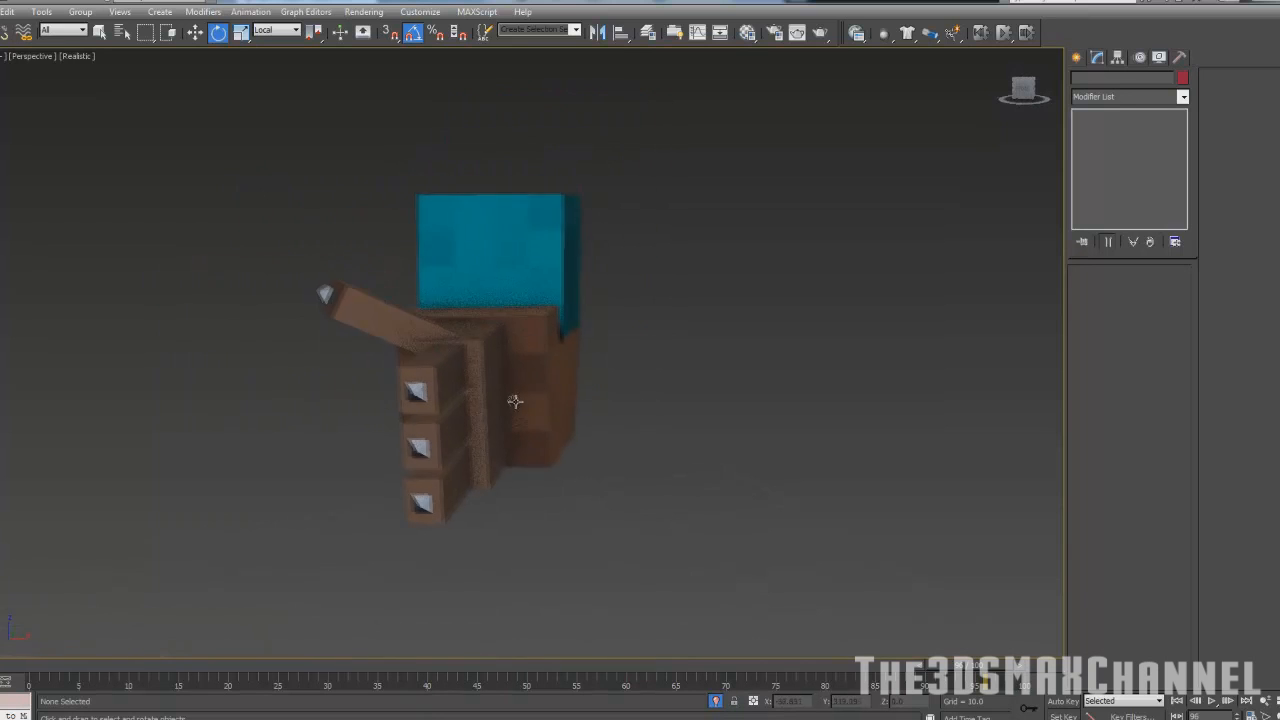
drag(516, 400, 420, 388)
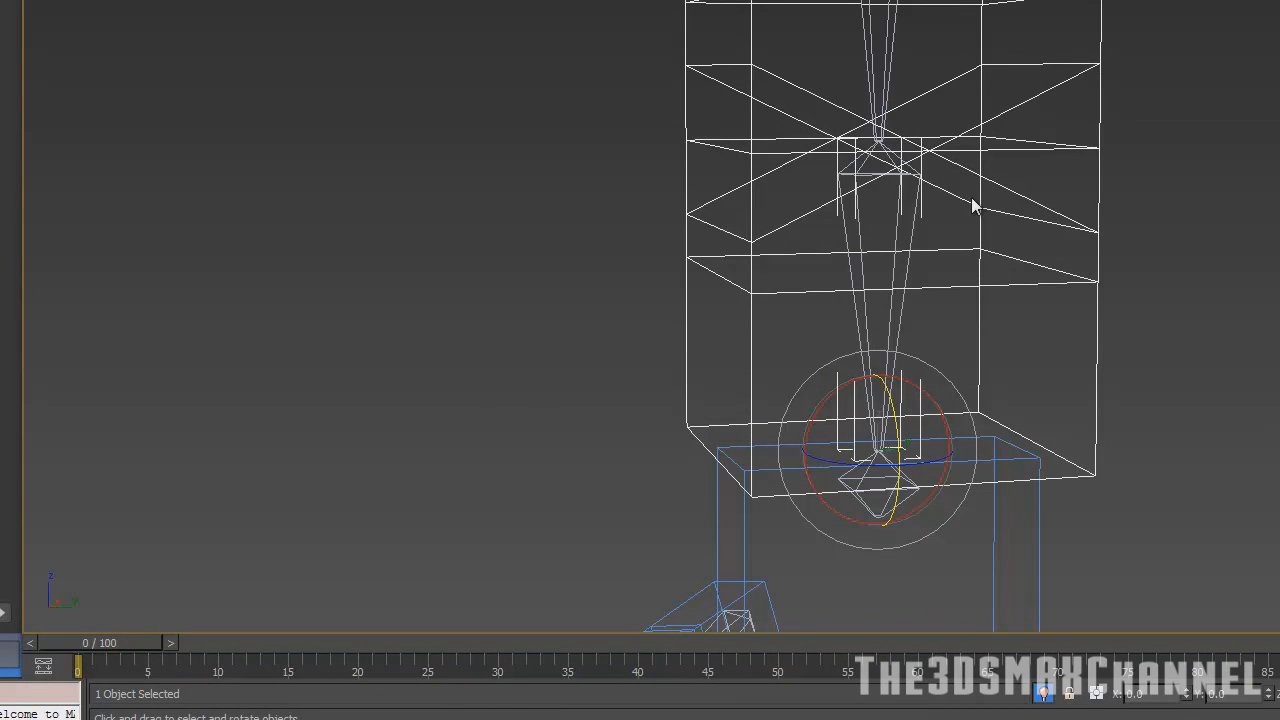
mouse_move(1060, 212)
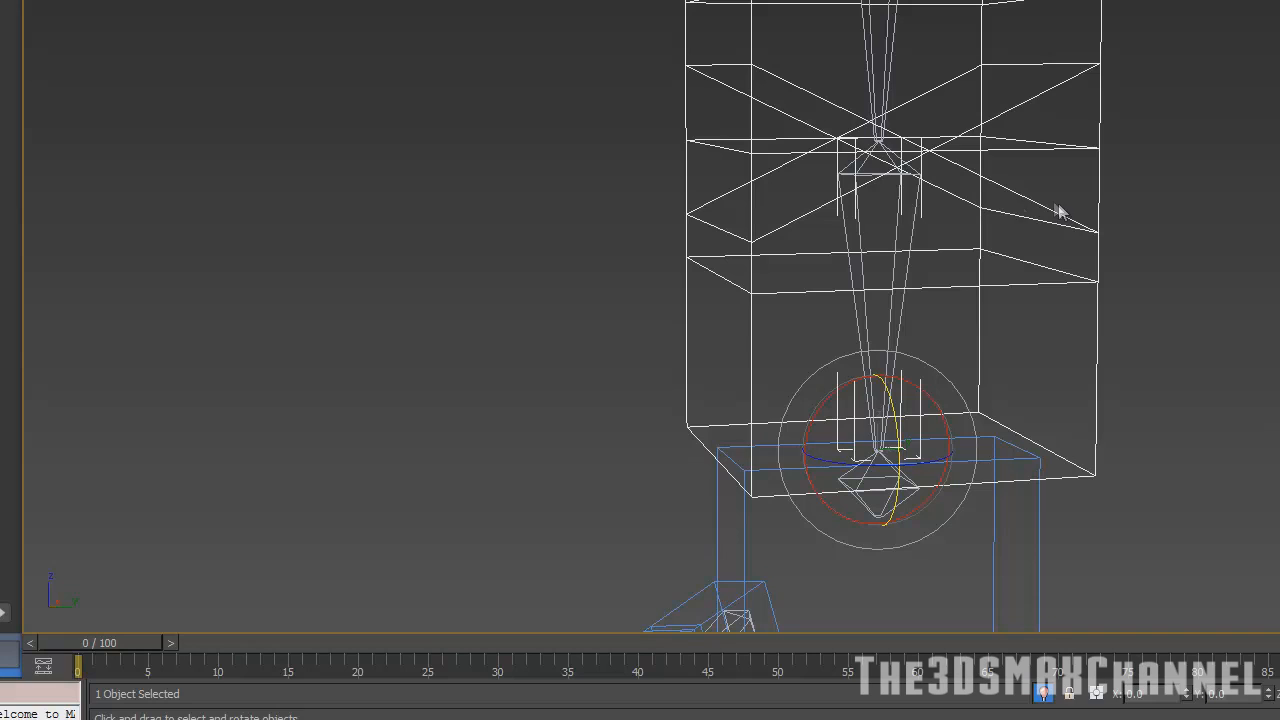
mouse_move(918, 198)
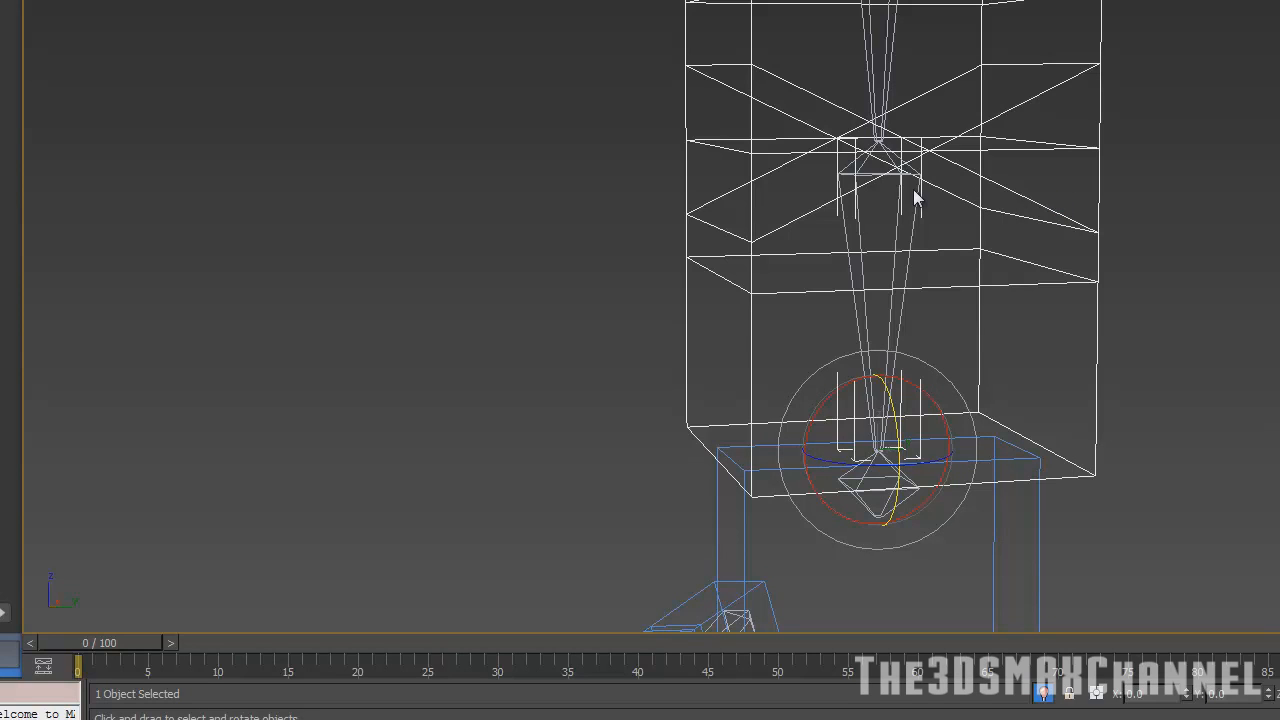
mouse_move(956, 198)
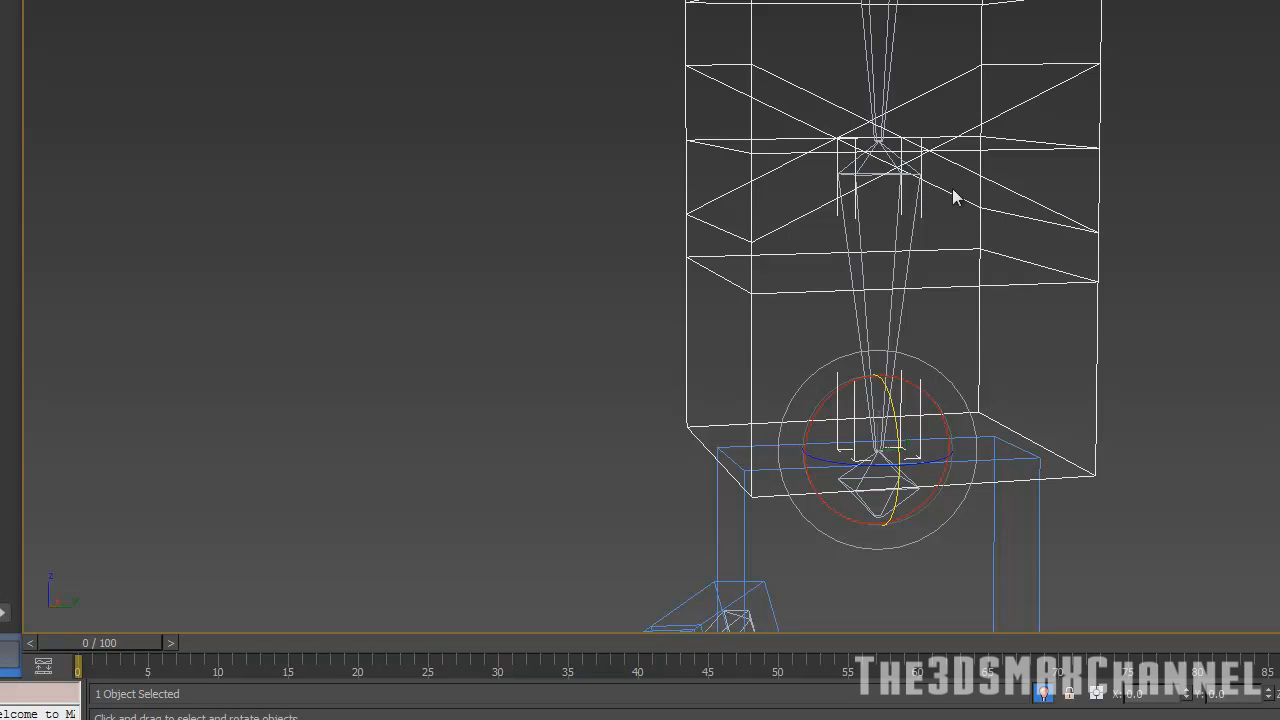
mouse_move(1016, 230)
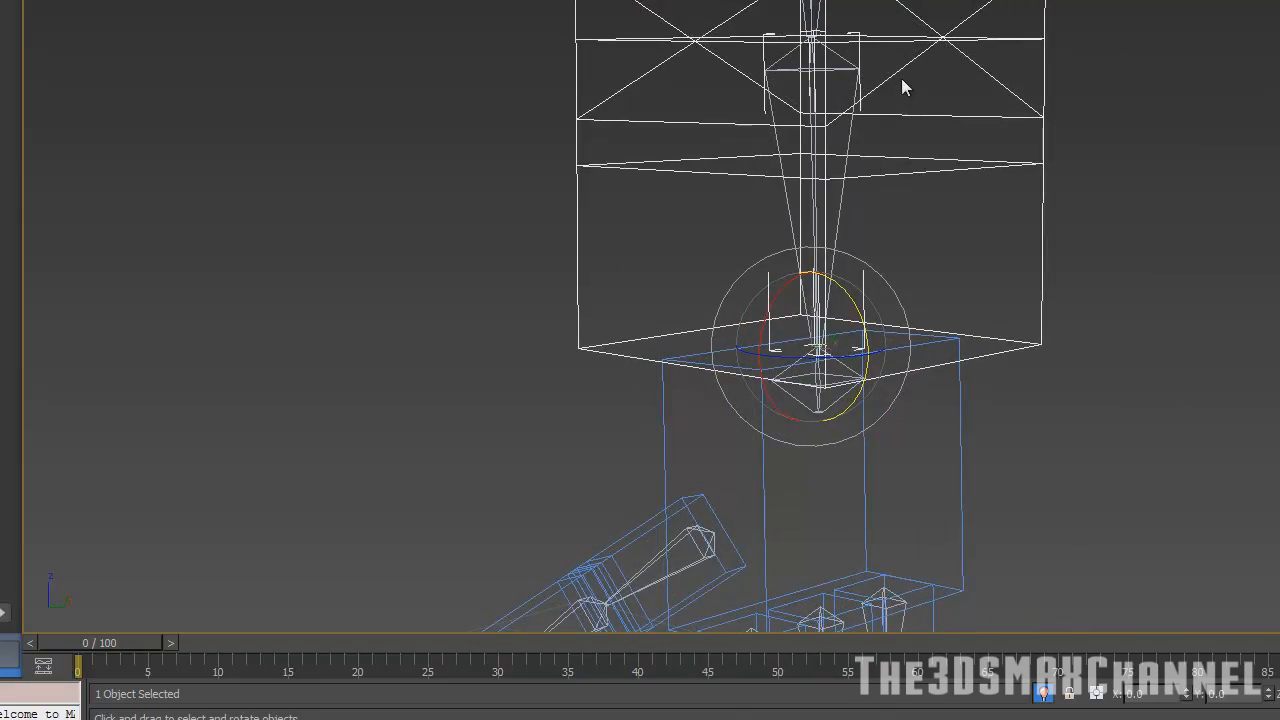
drag(900, 84, 844, 140)
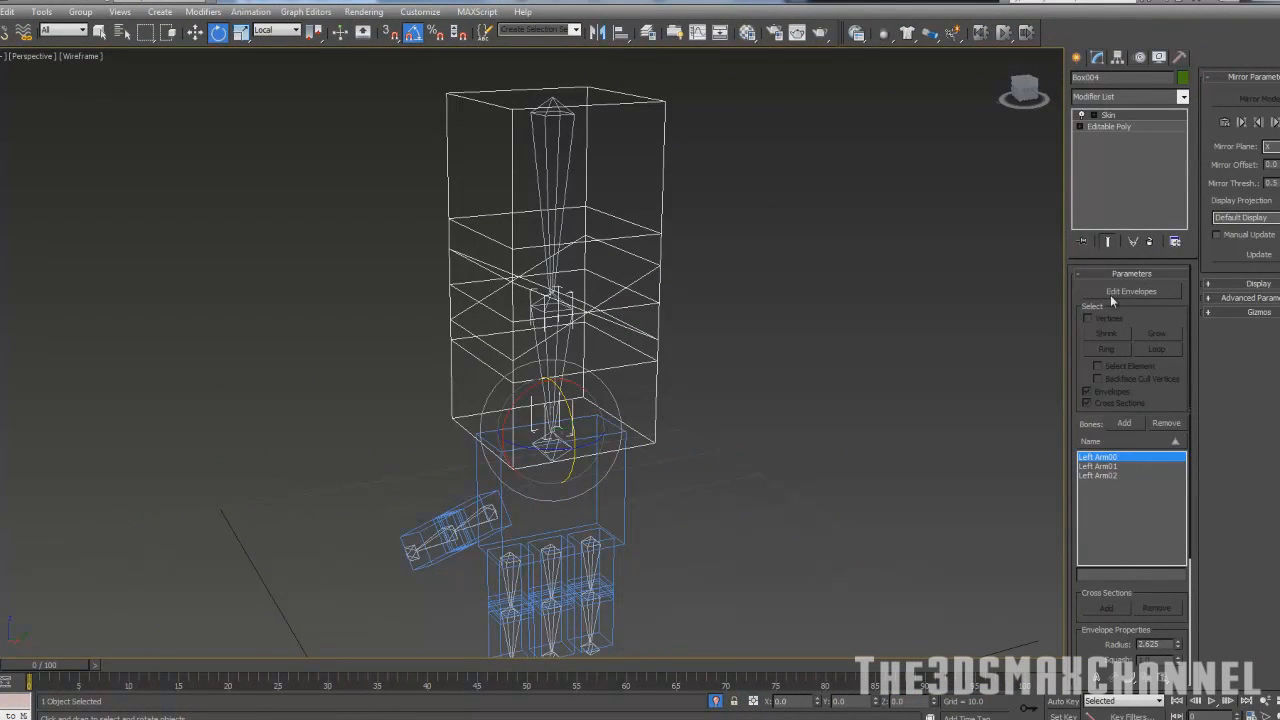
mouse_move(1116, 304)
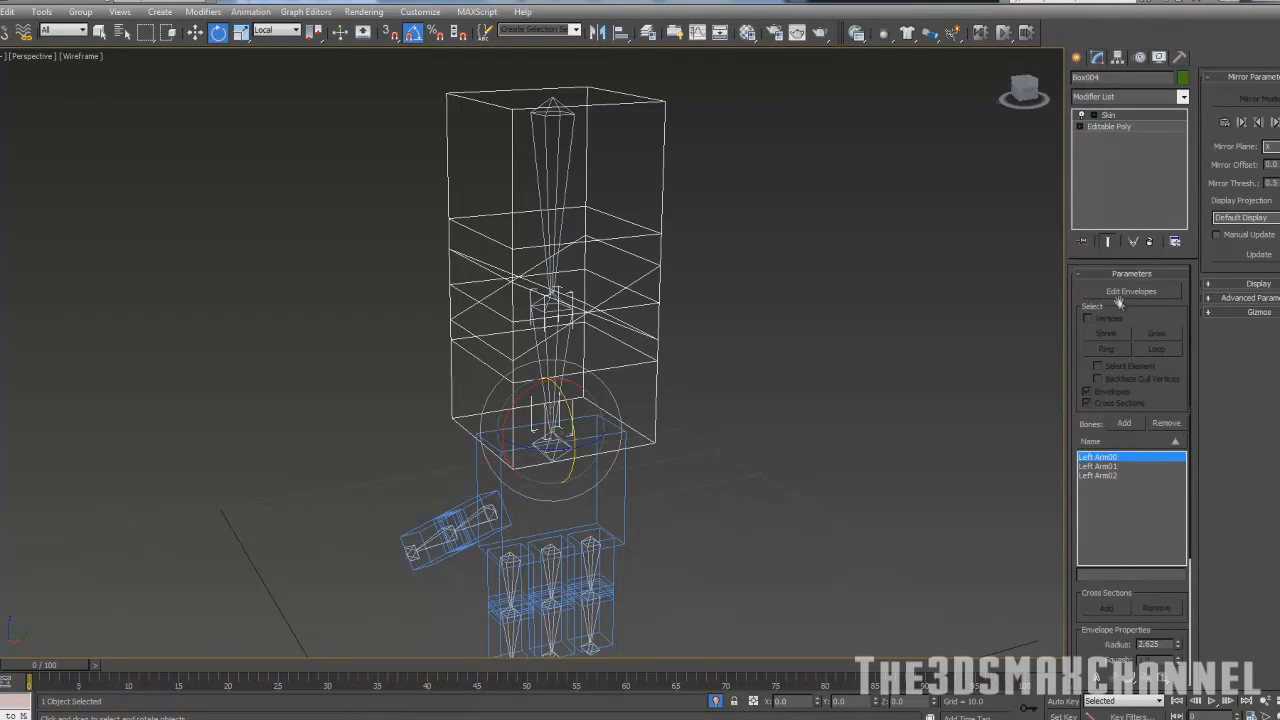
Step: Enable Edit Envelopes on the Skin modifier, showing Left Arm00's influence
click(1132, 292)
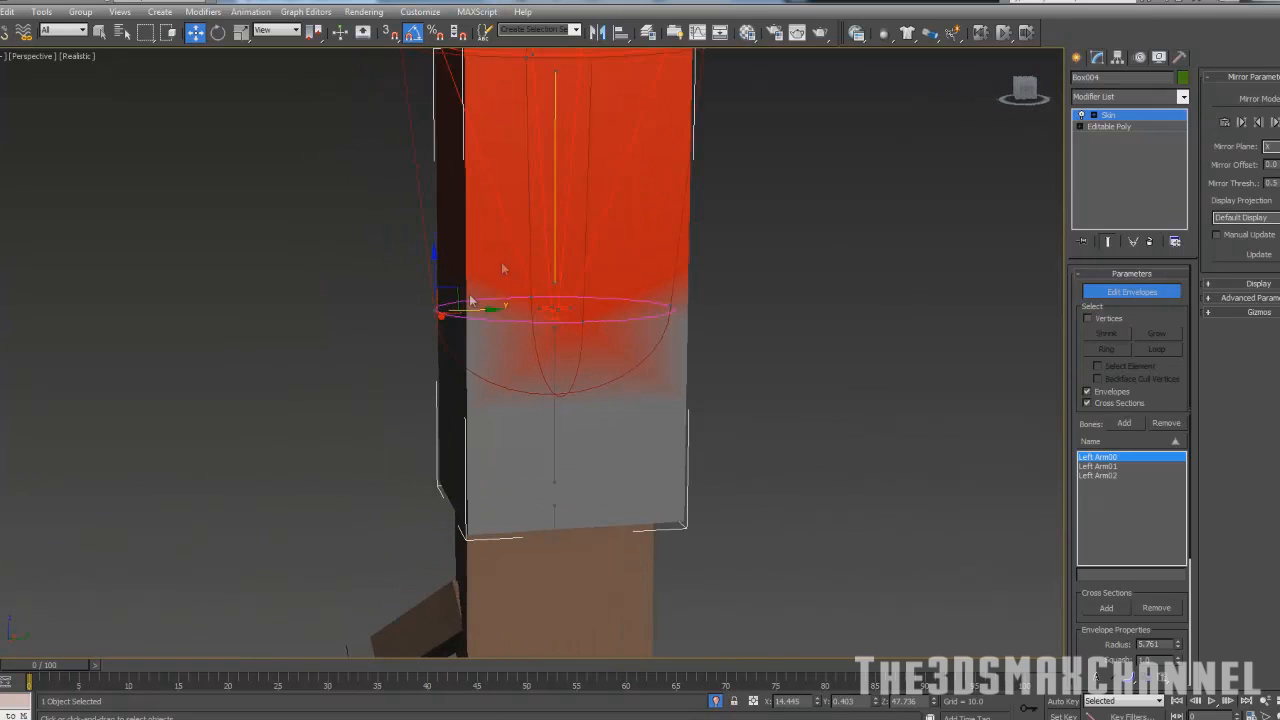
mouse_move(472, 308)
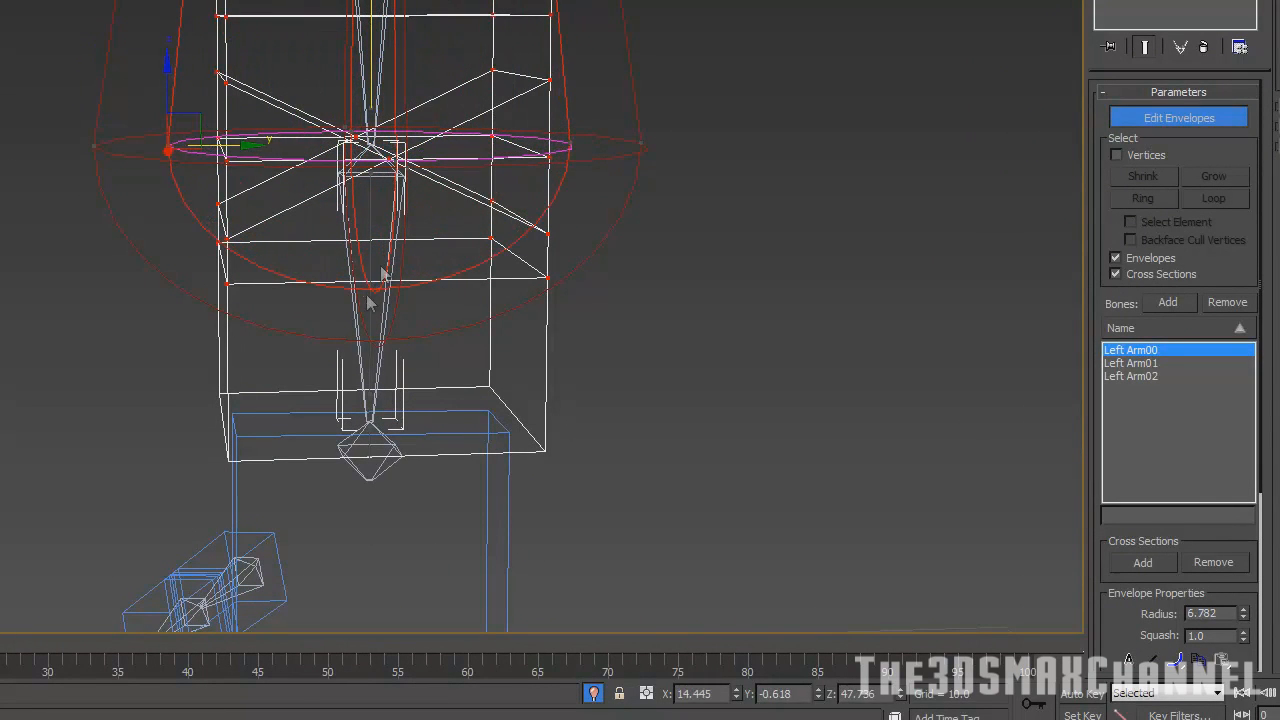
Step: Reduce the Left Arm01 envelope radius from about 13.4 to about 7.0
click(1132, 364)
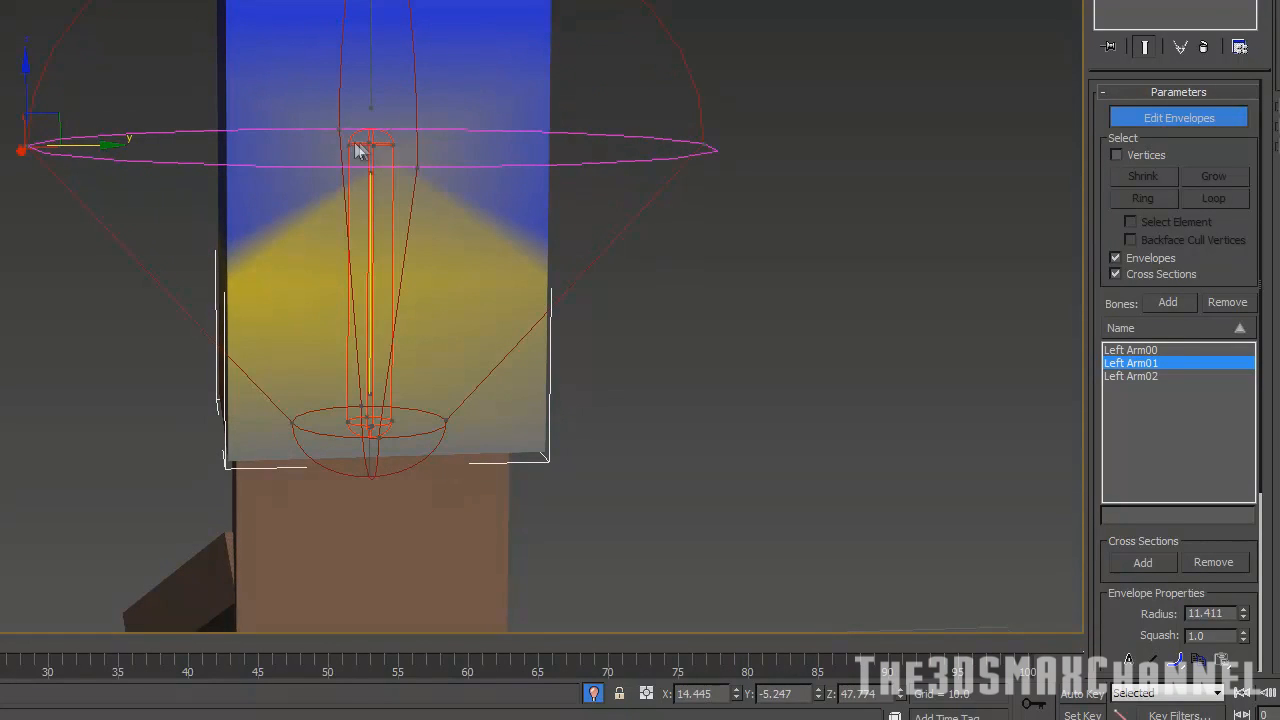
drag(370, 144, 210, 136)
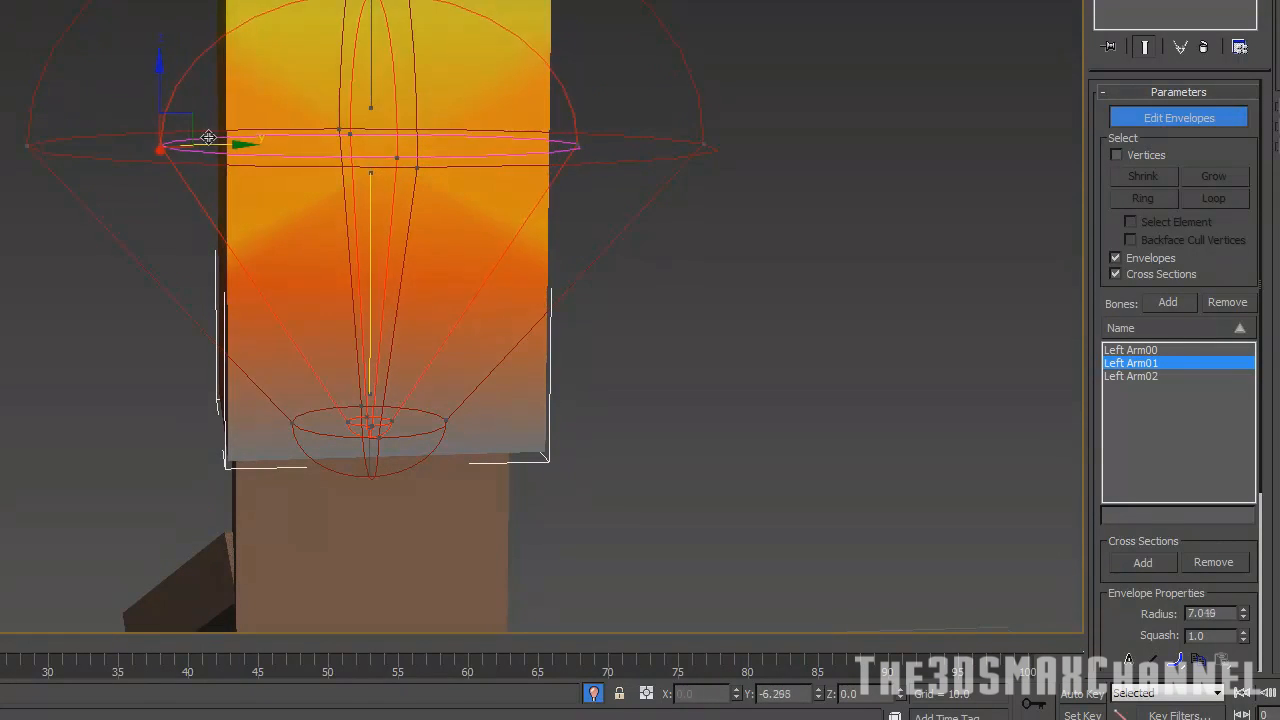
drag(208, 140, 240, 420)
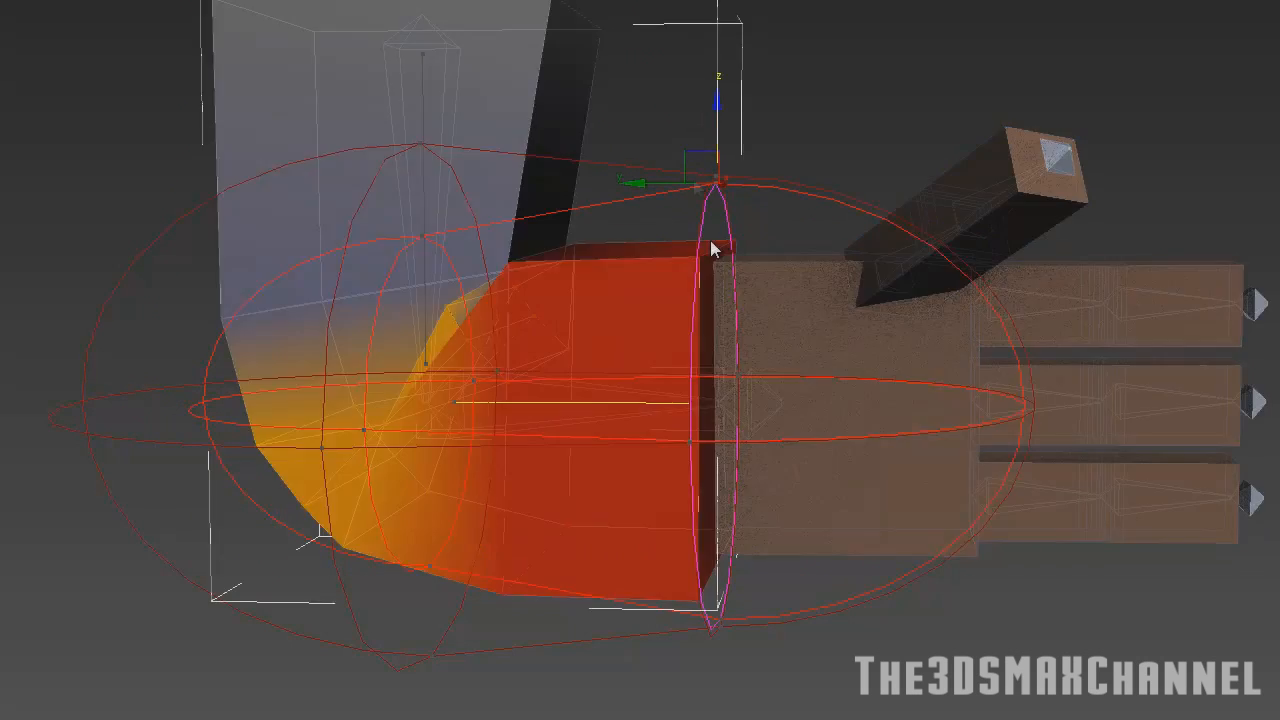
Step: Adjust the Left Arm00 envelope radius so its weighting fades out at the elbow
drag(710, 248, 664, 330)
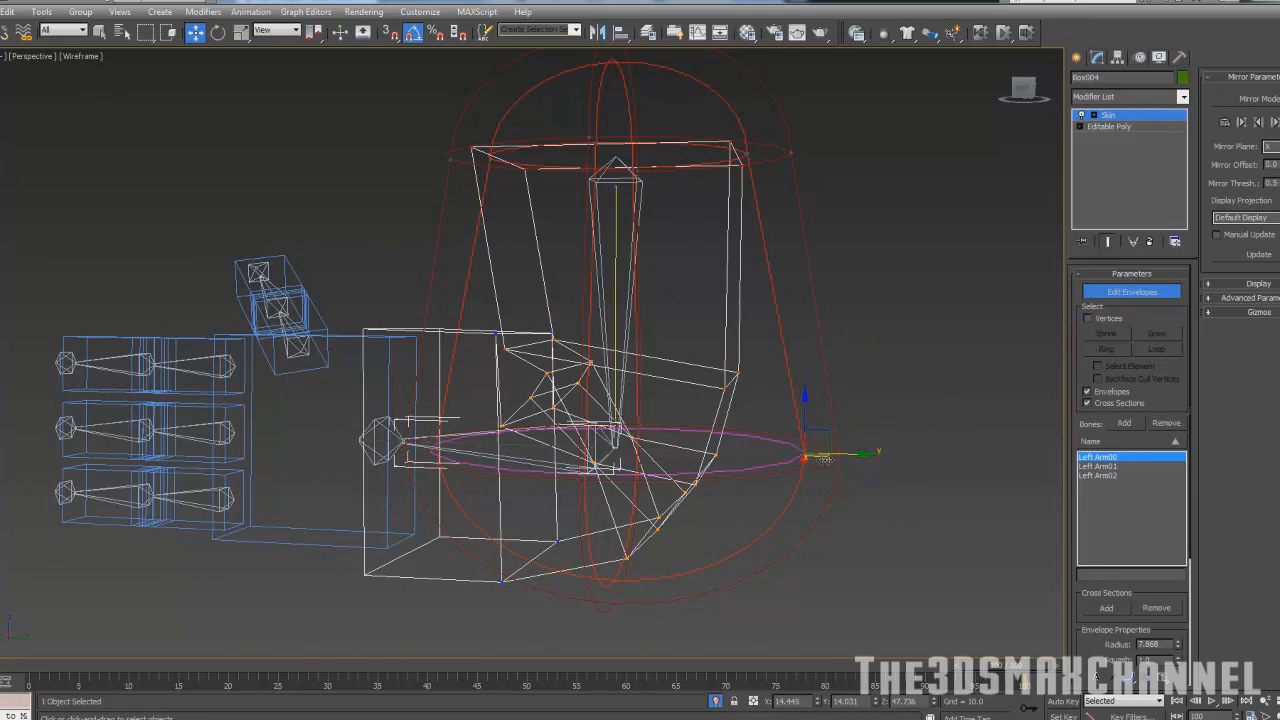
drag(804, 456, 752, 456)
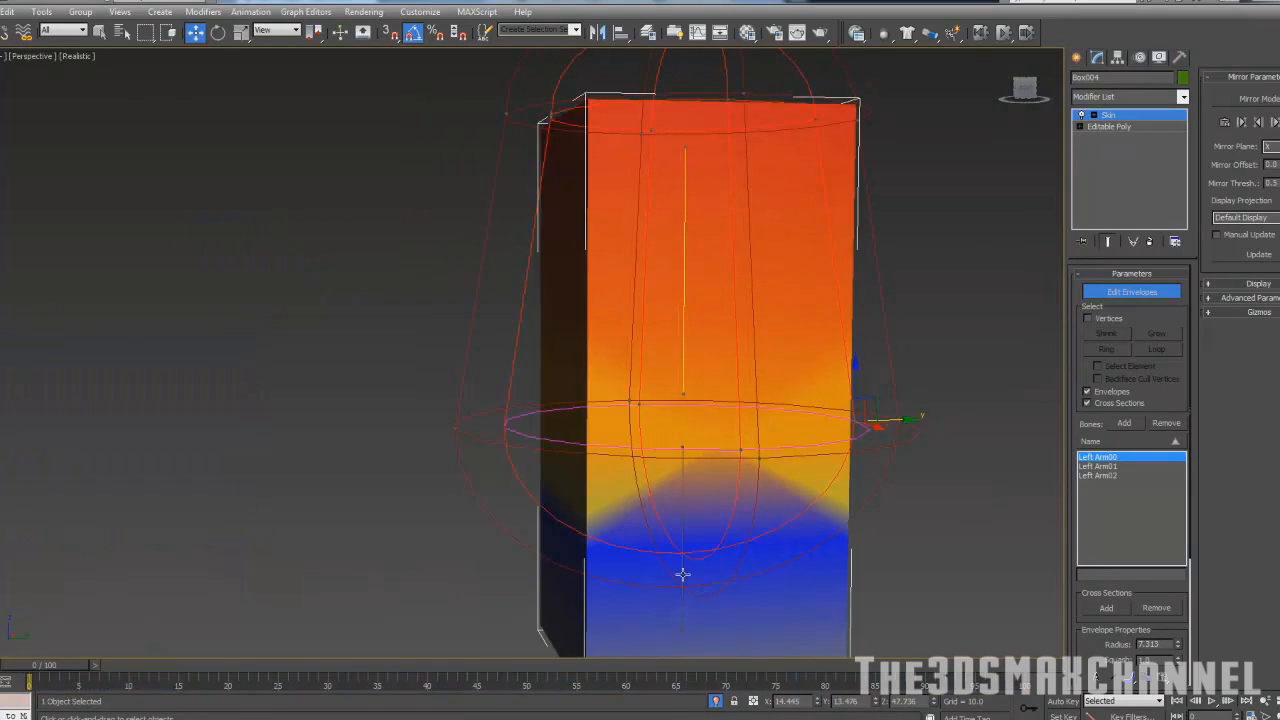
key(F3)
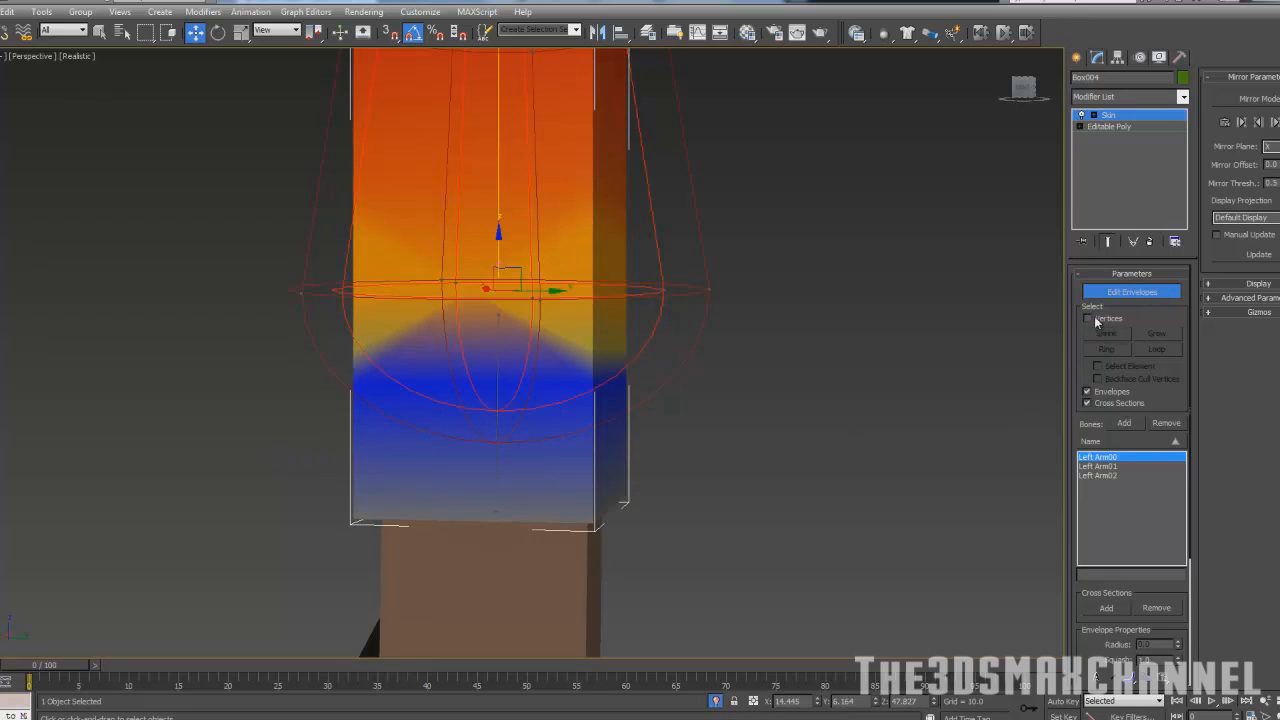
Step: Turn on Vertices selection in the Skin parameters
click(1088, 318)
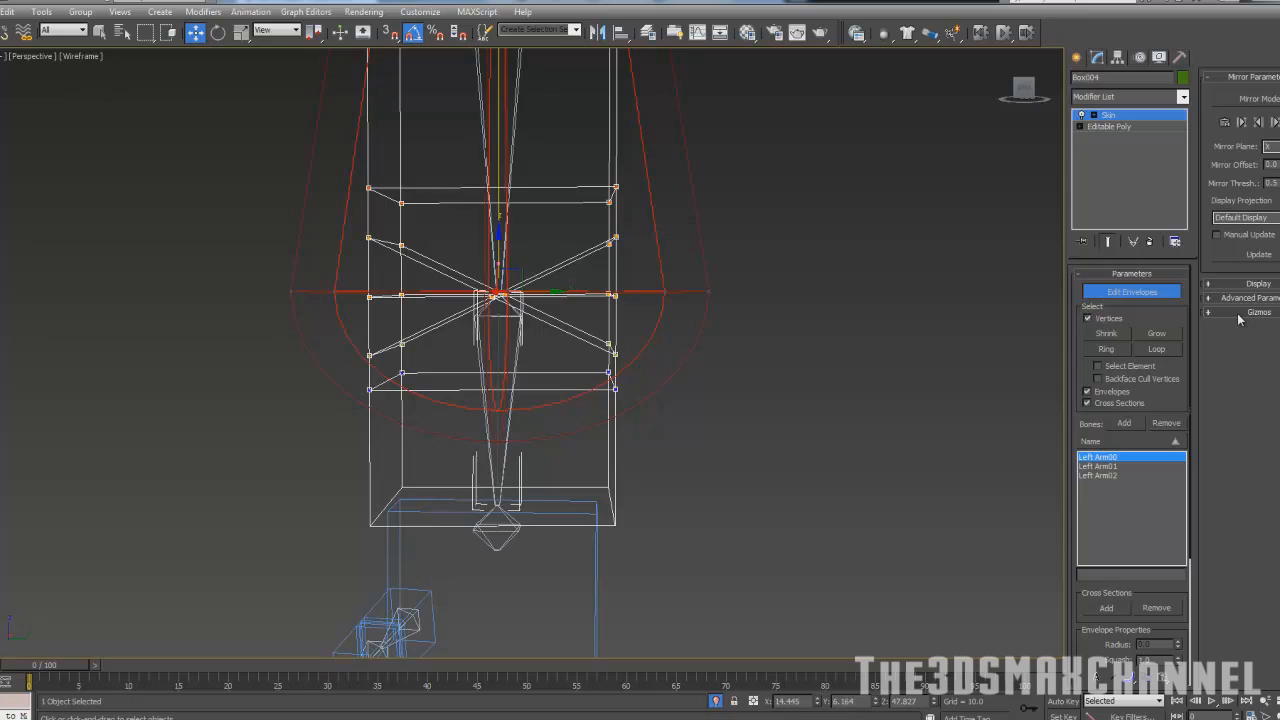
mouse_move(1222, 92)
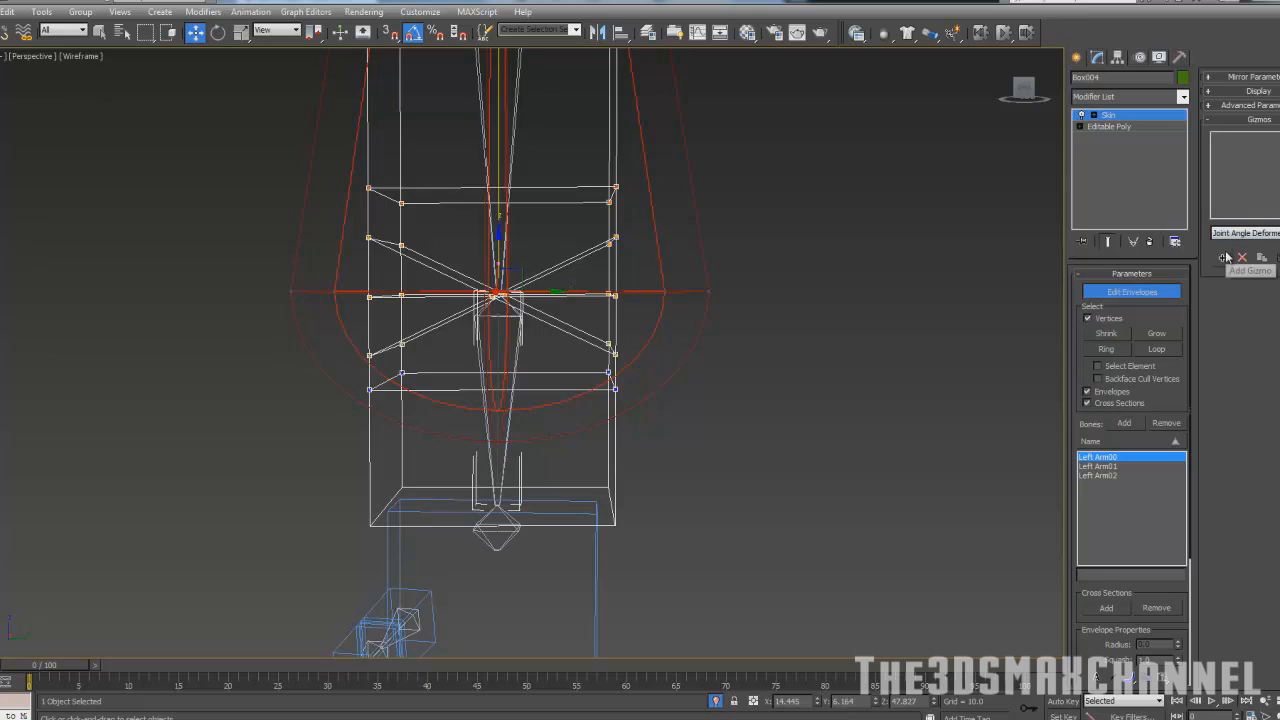
mouse_move(1170, 450)
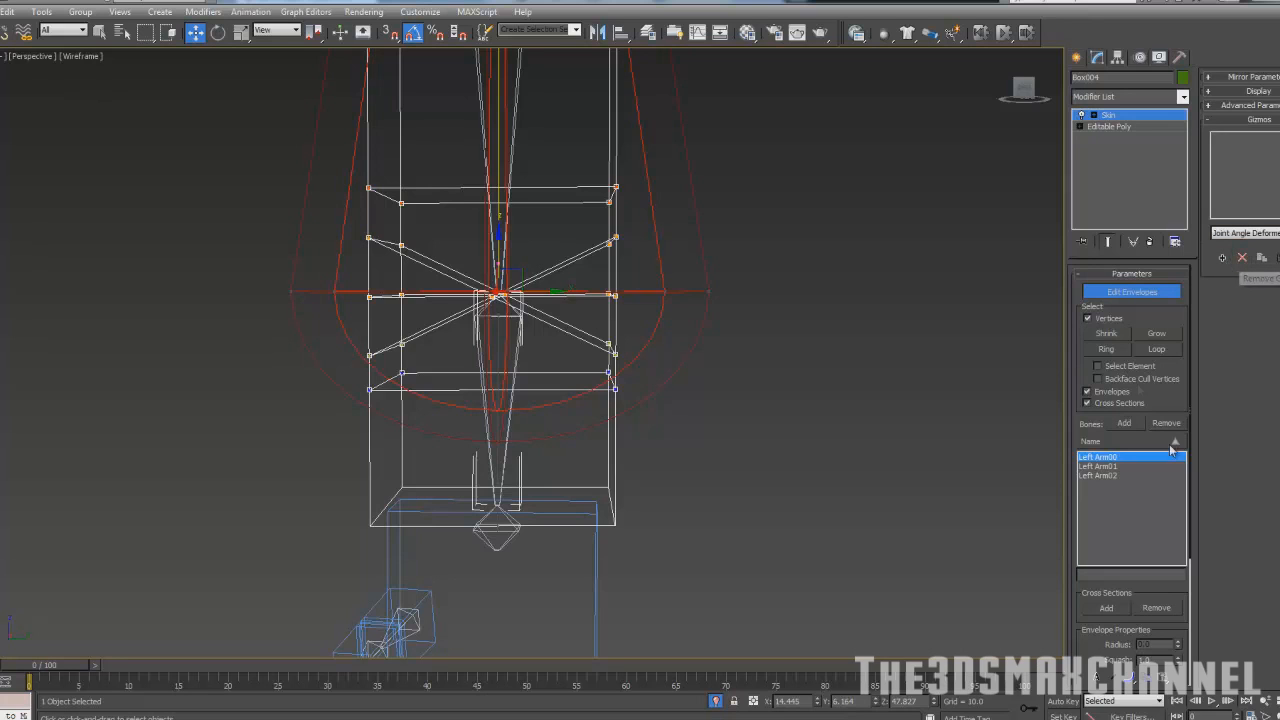
Step: Add a Joint Angle Deformer gizmo on the elbow vertices with Left Arm01 as child bone
click(1098, 466)
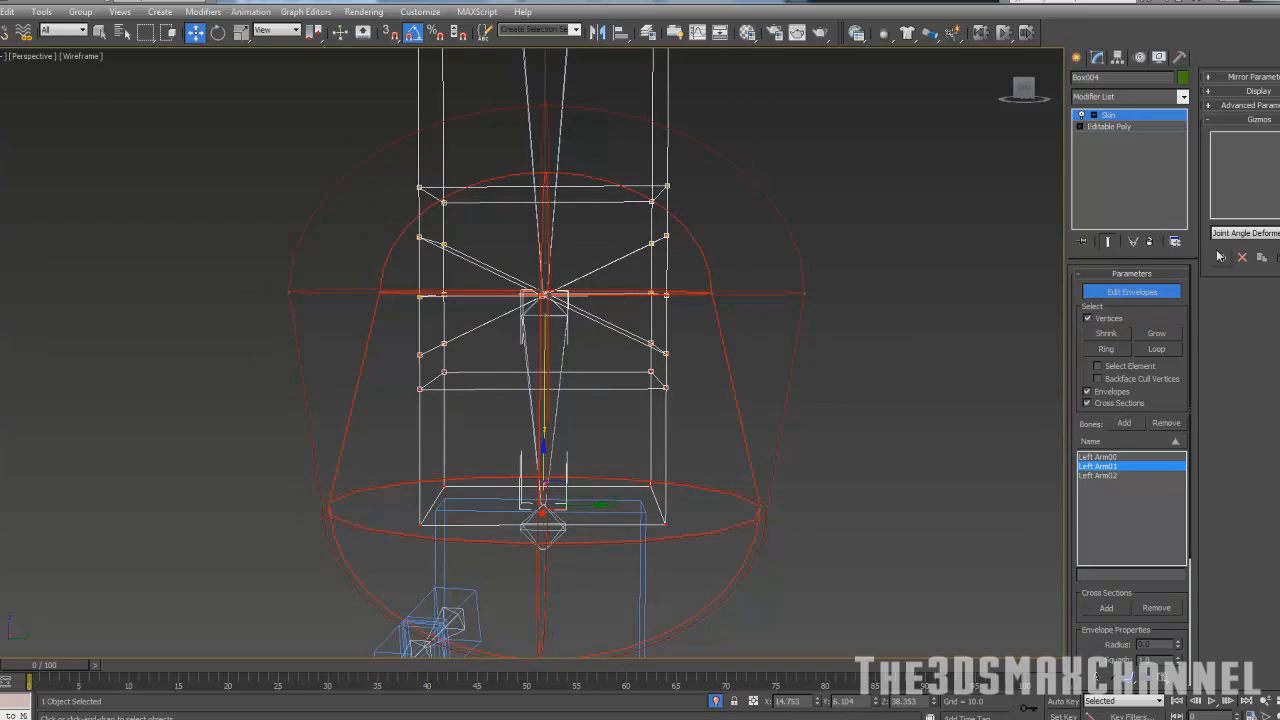
mouse_move(1220, 256)
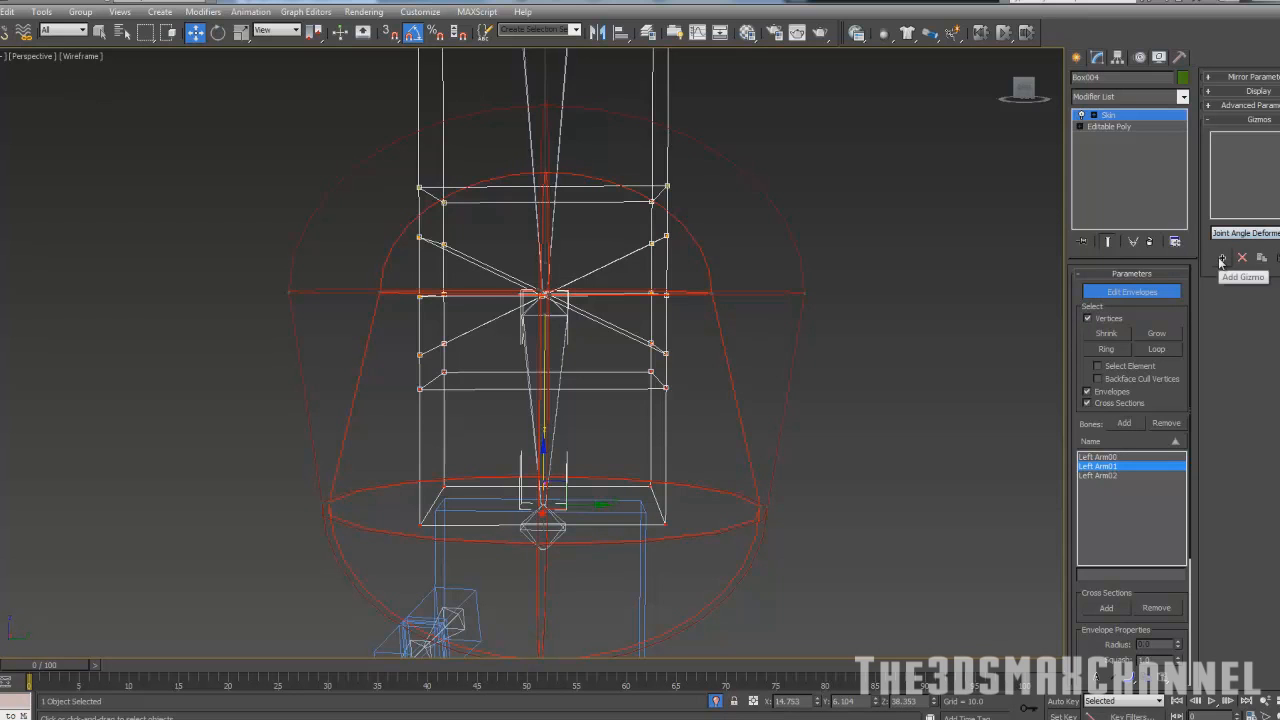
click(1220, 256)
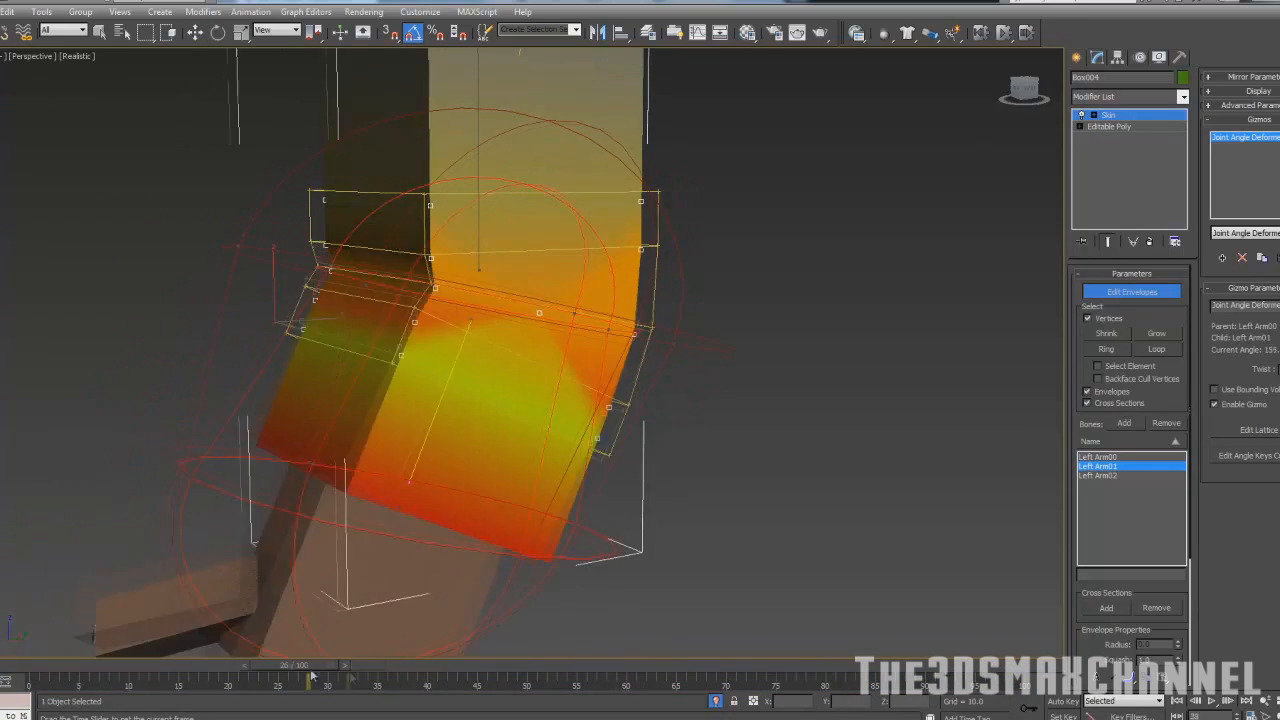
Step: Reposition the wireframe side view around the elbow joint's deformer lattice
drag(304, 678, 10, 678)
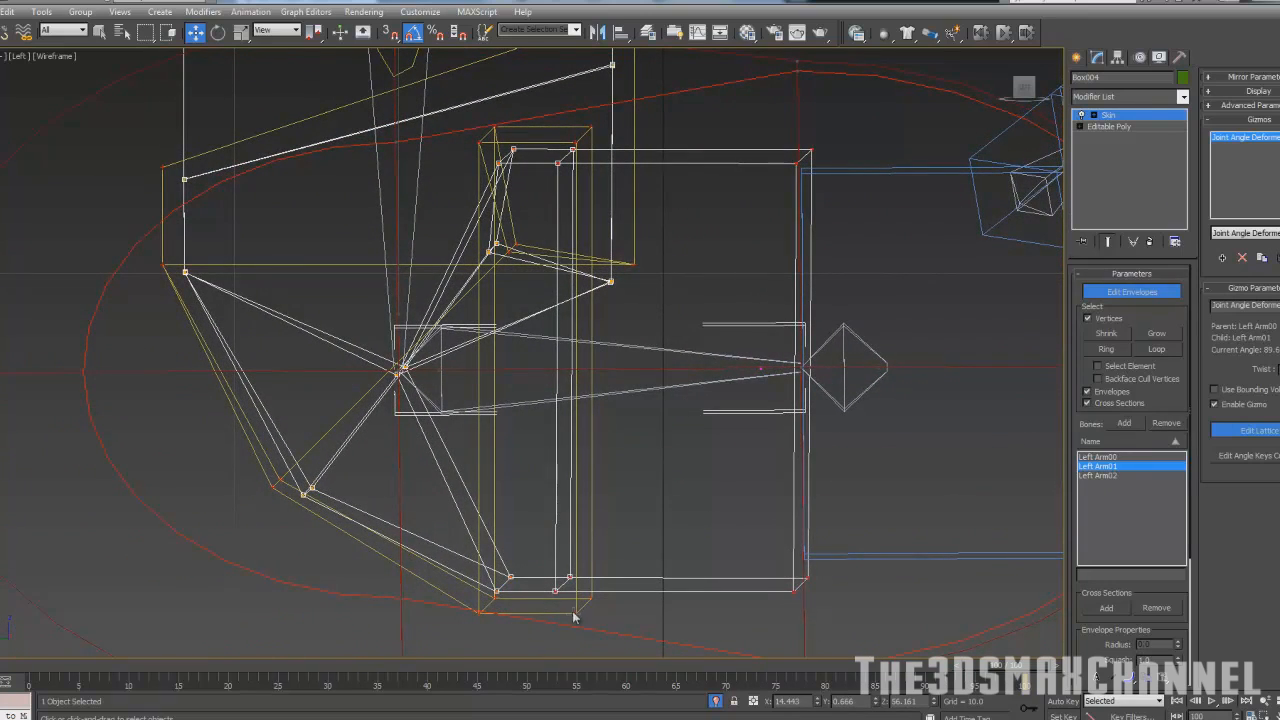
Step: Edit the lattice and move its elbow points until the bend reads as a rounded, solid shape
click(580, 590)
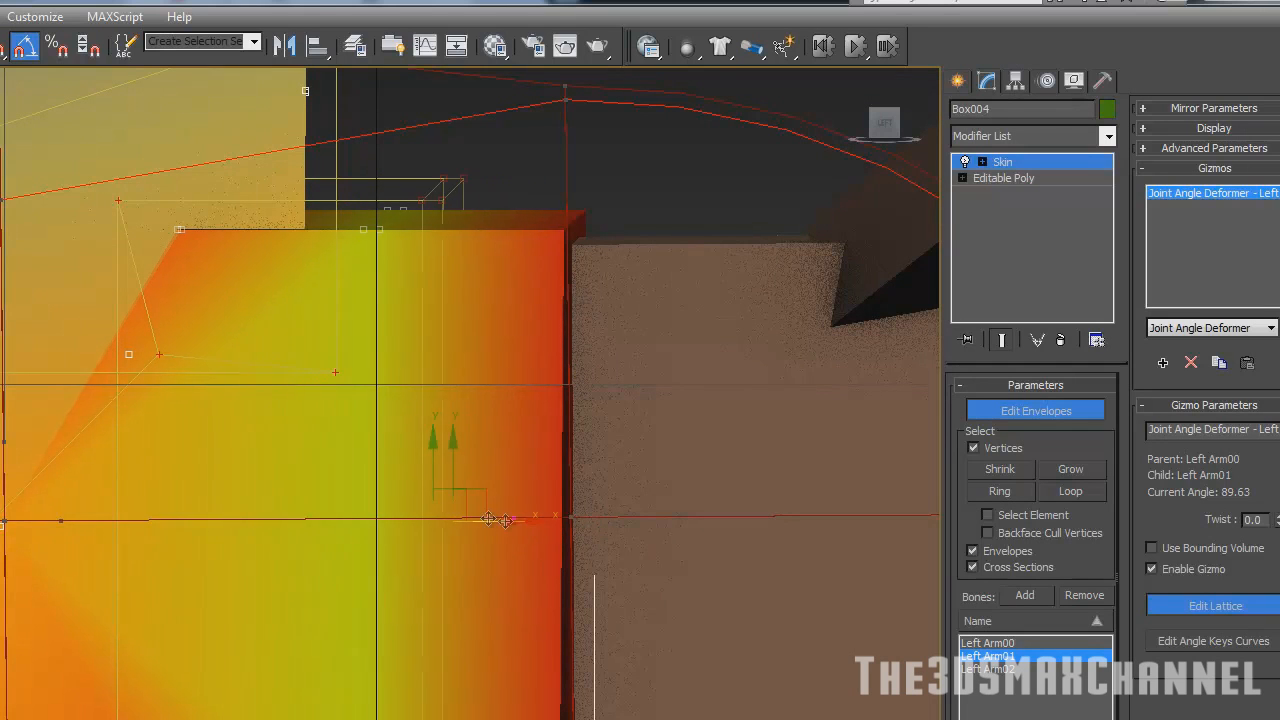
drag(504, 520, 472, 516)
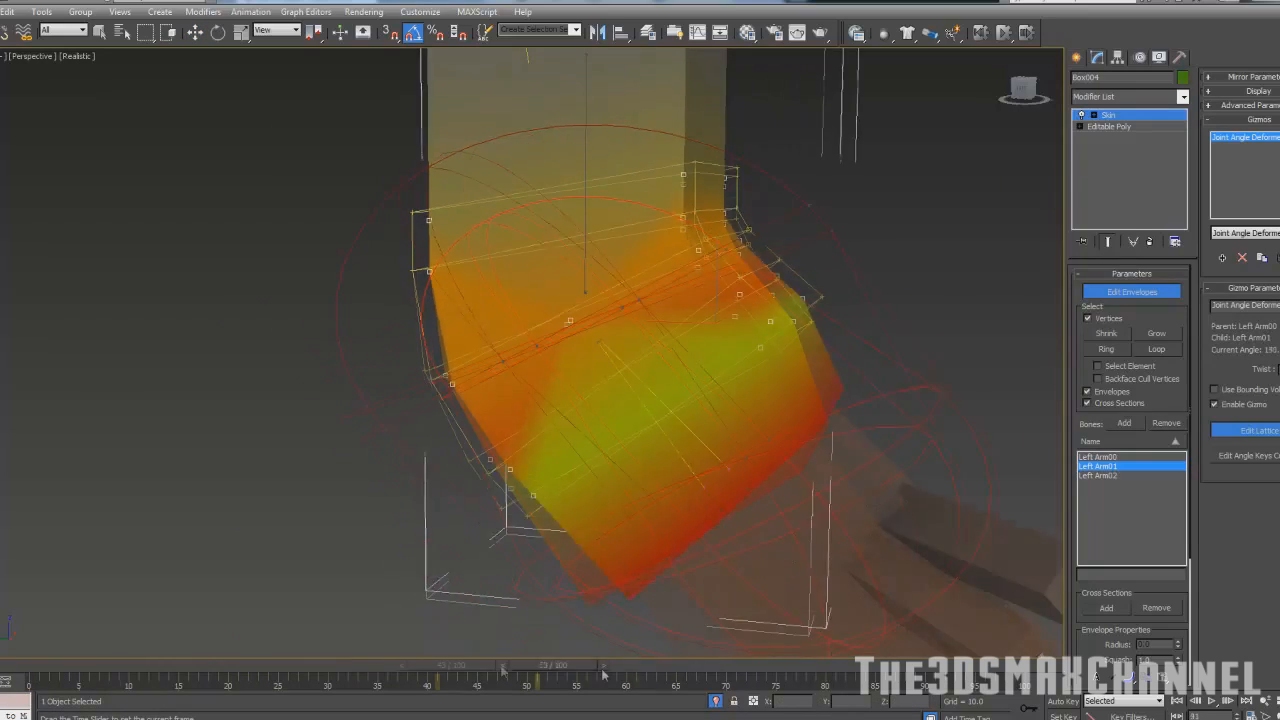
drag(504, 664, 770, 660)
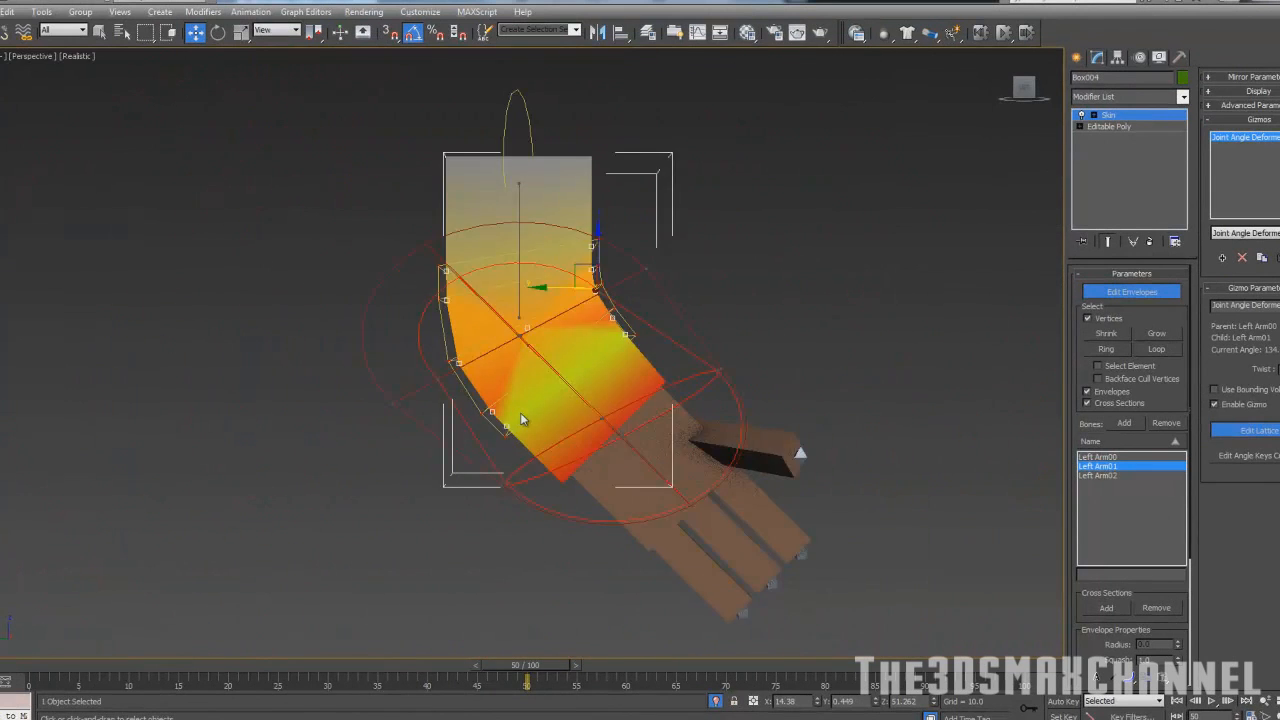
Step: Scrub the forearm back to straight and check the elbow lattice at rest
drag(524, 664, 176, 664)
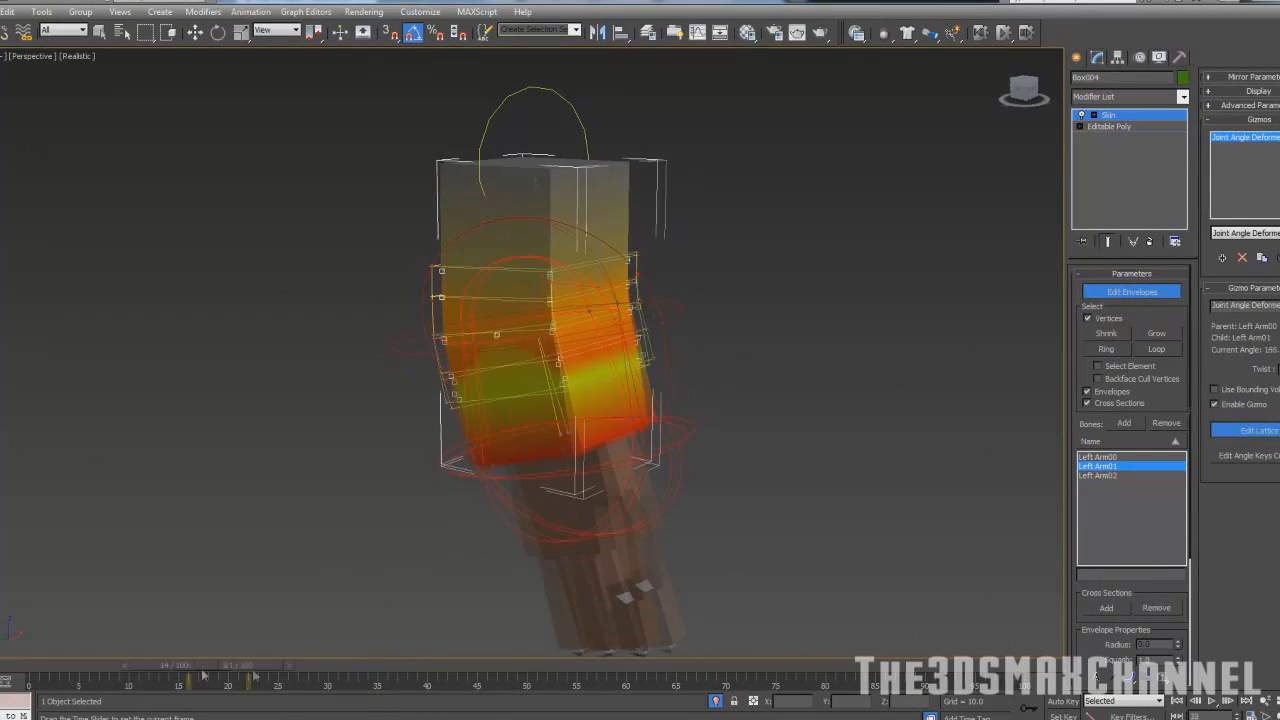
drag(256, 664, 790, 664)
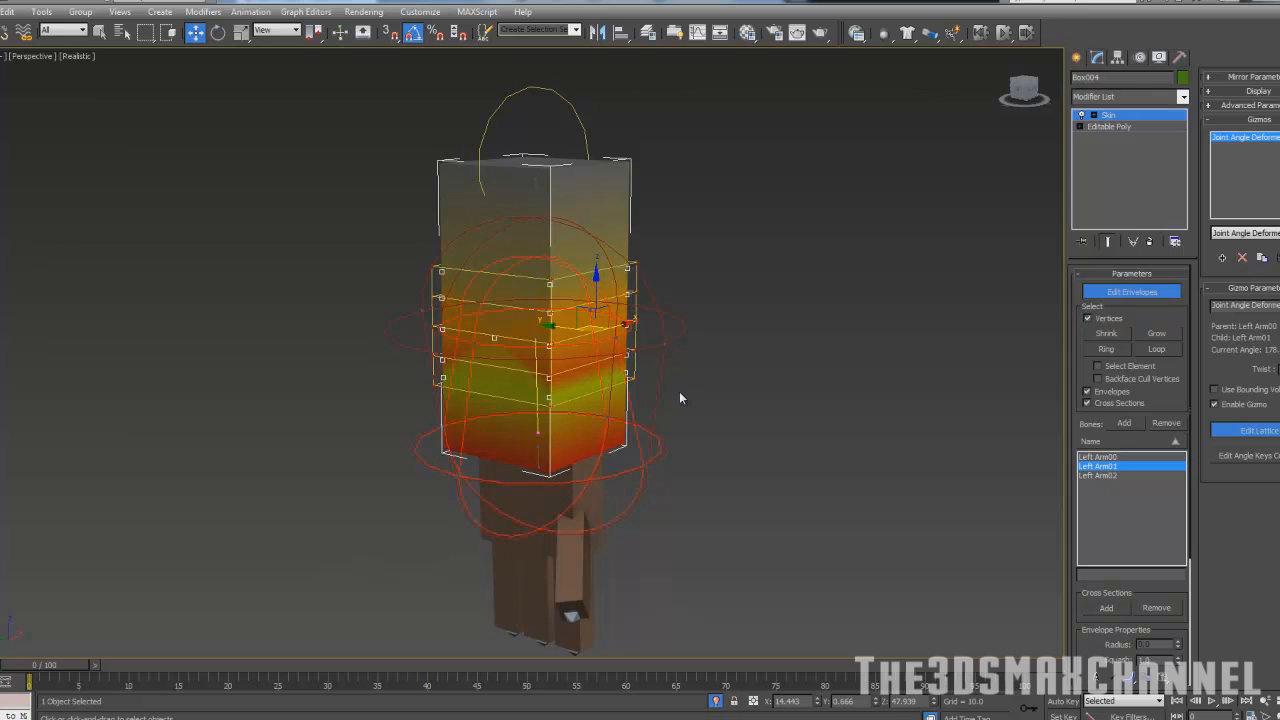
mouse_move(424, 628)
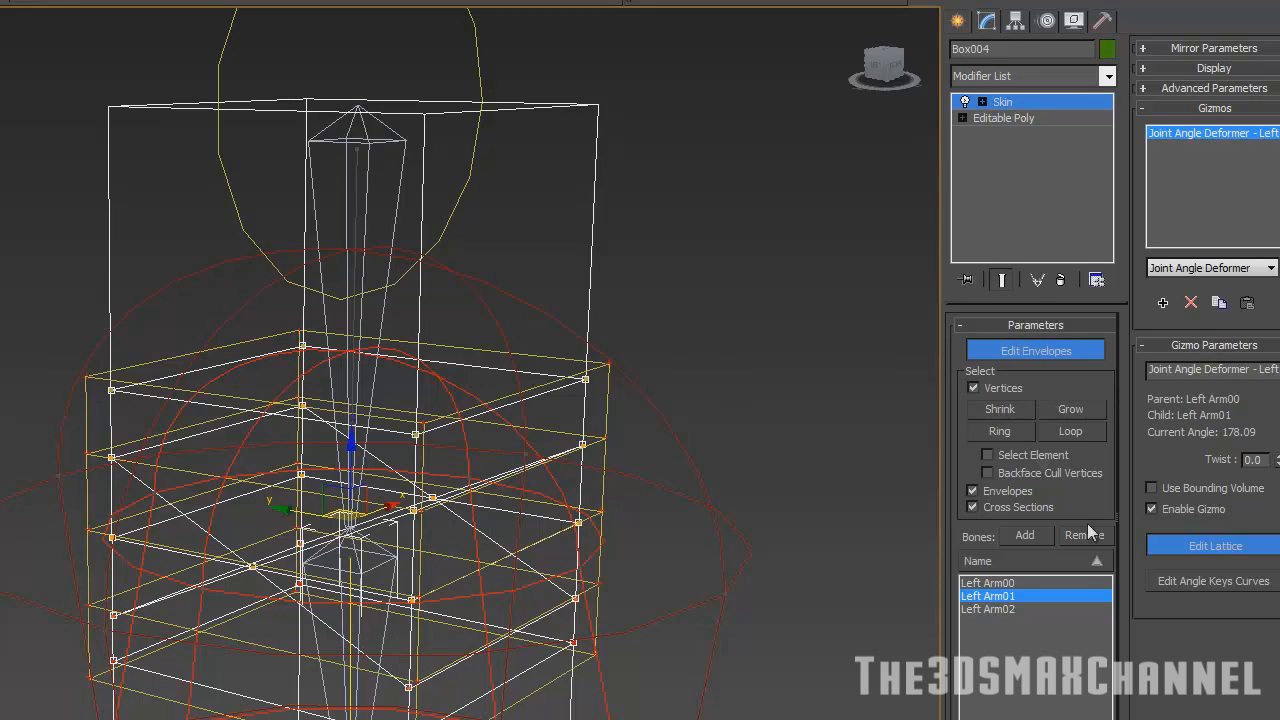
mouse_move(1196, 72)
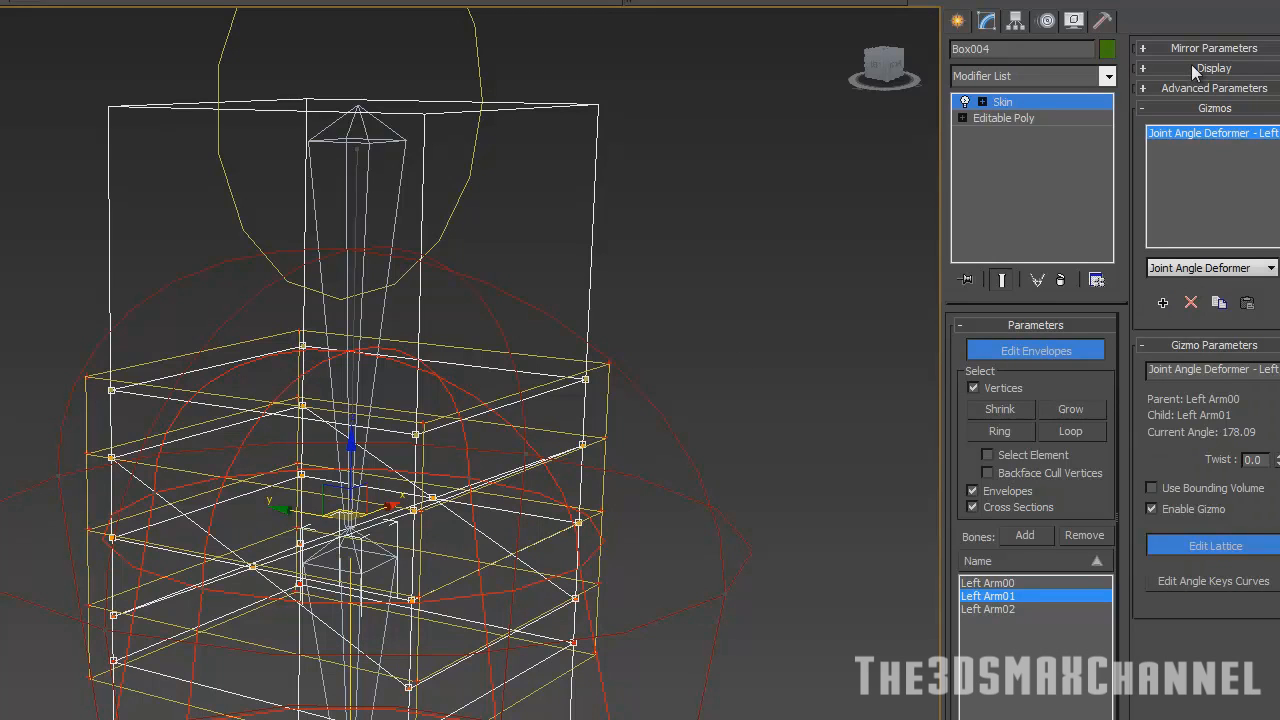
Step: Expand the Skin Display rollout and change how weights are coloured in the viewport
click(1212, 68)
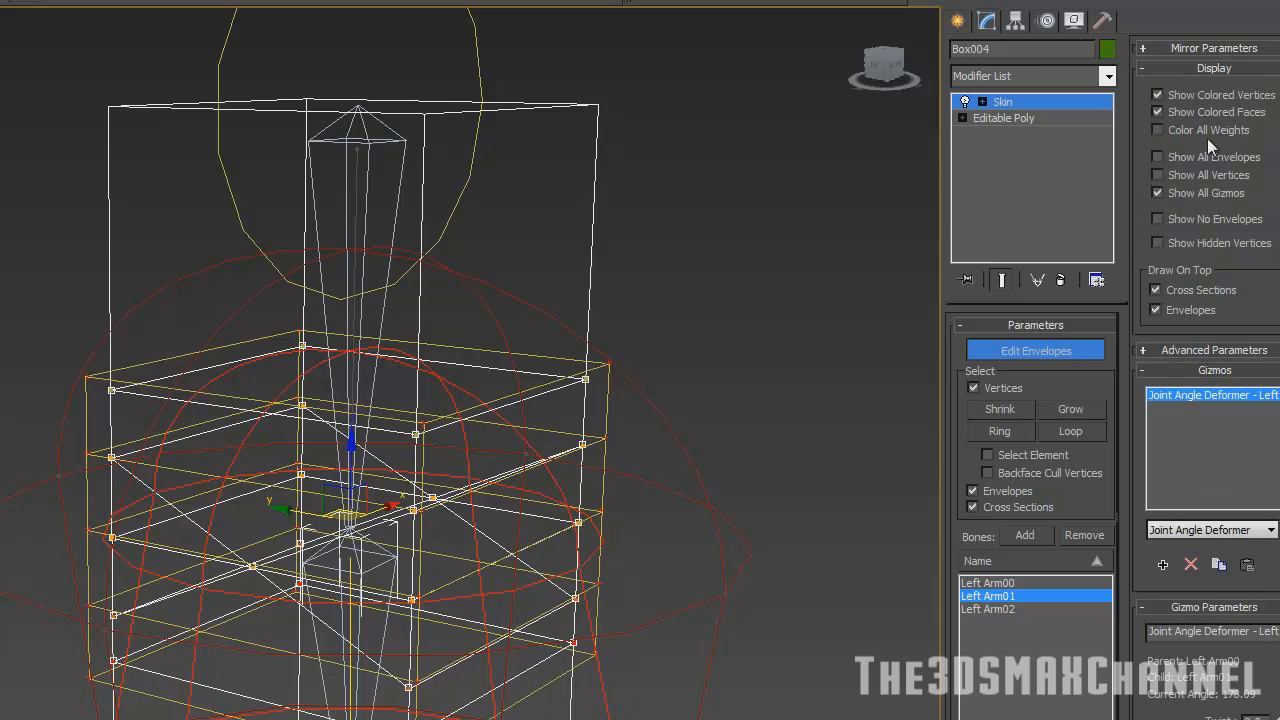
click(1158, 94)
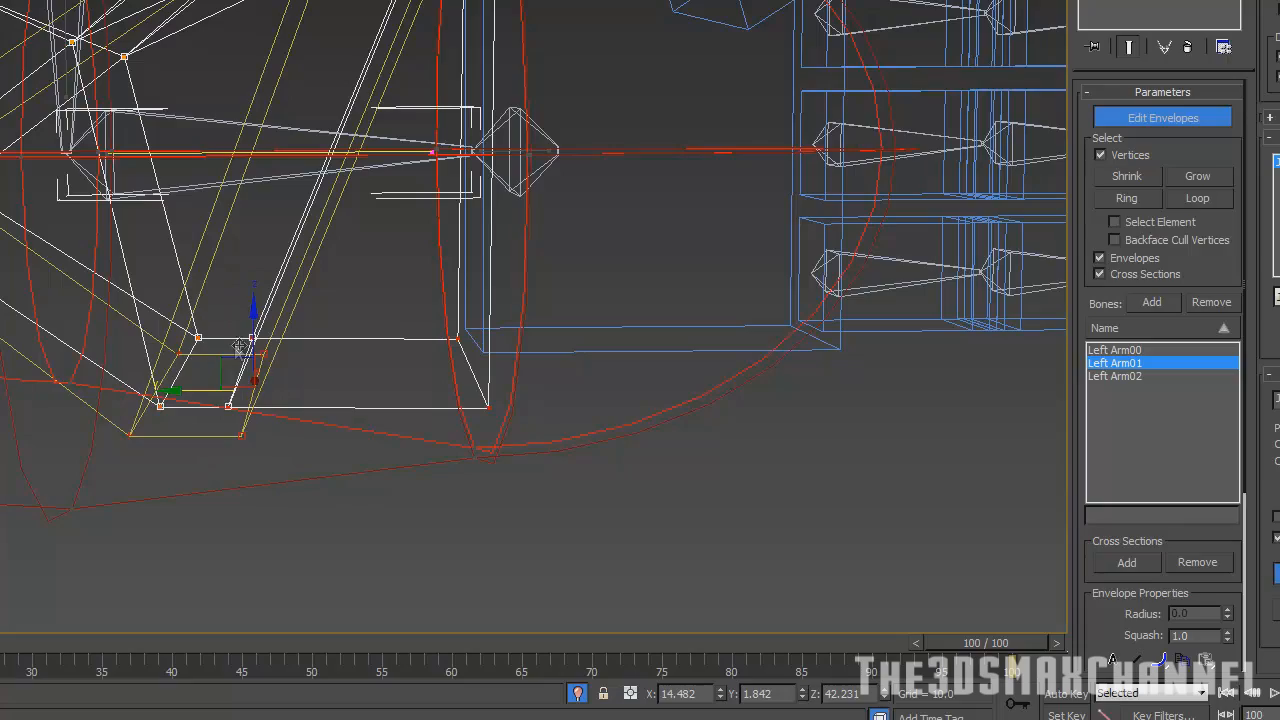
Step: Scrub through the bend around frame 38, then return the animation to frame 0 with the arm straight
drag(250, 350, 390, 384)
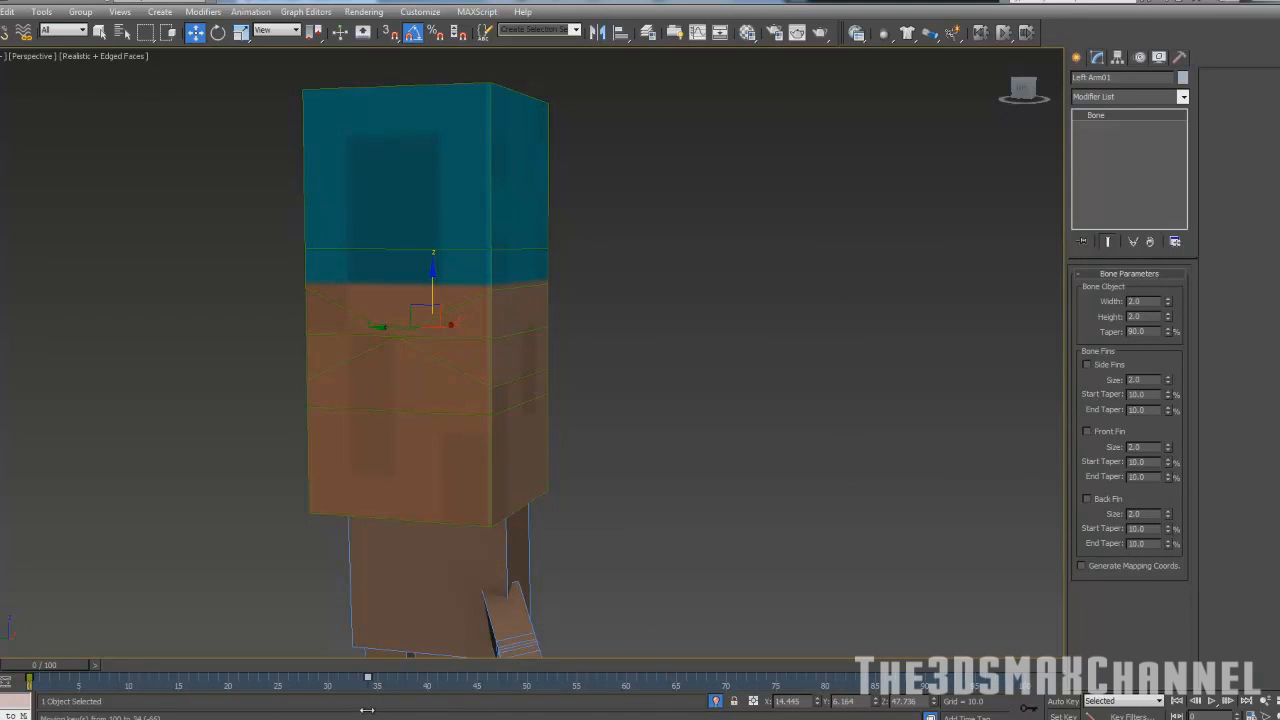
drag(368, 676, 80, 664)
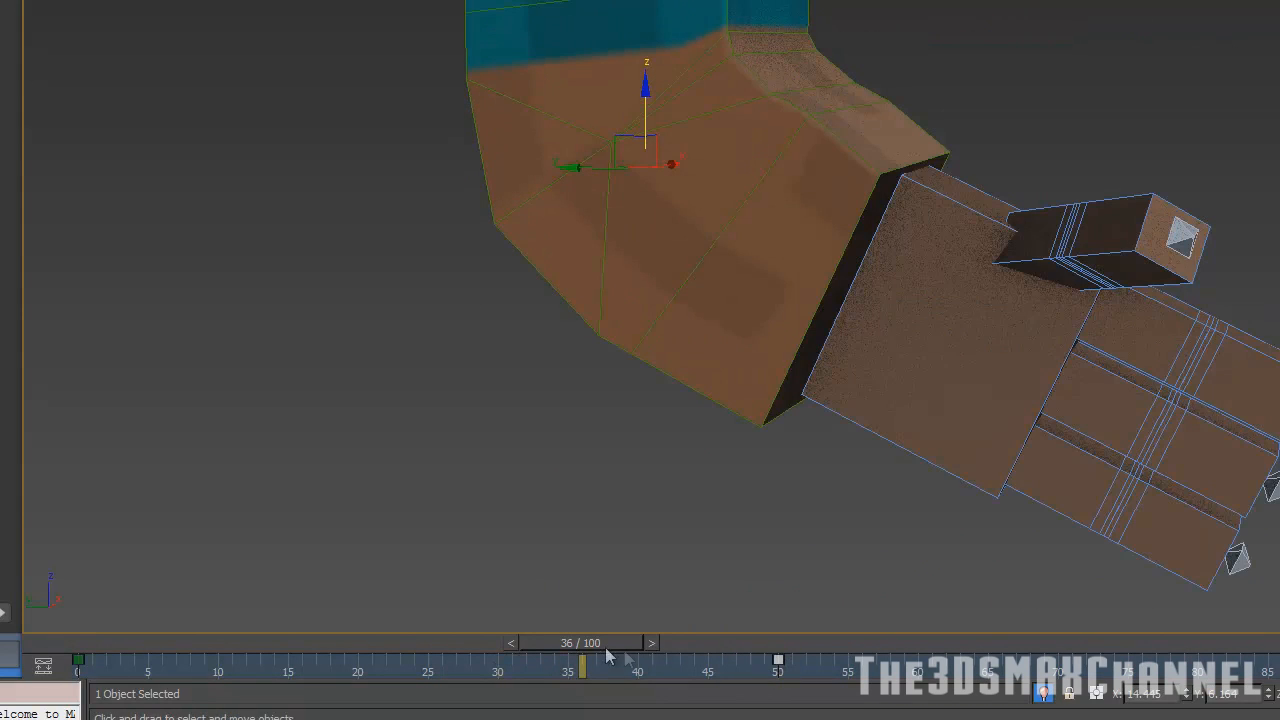
drag(584, 660, 78, 660)
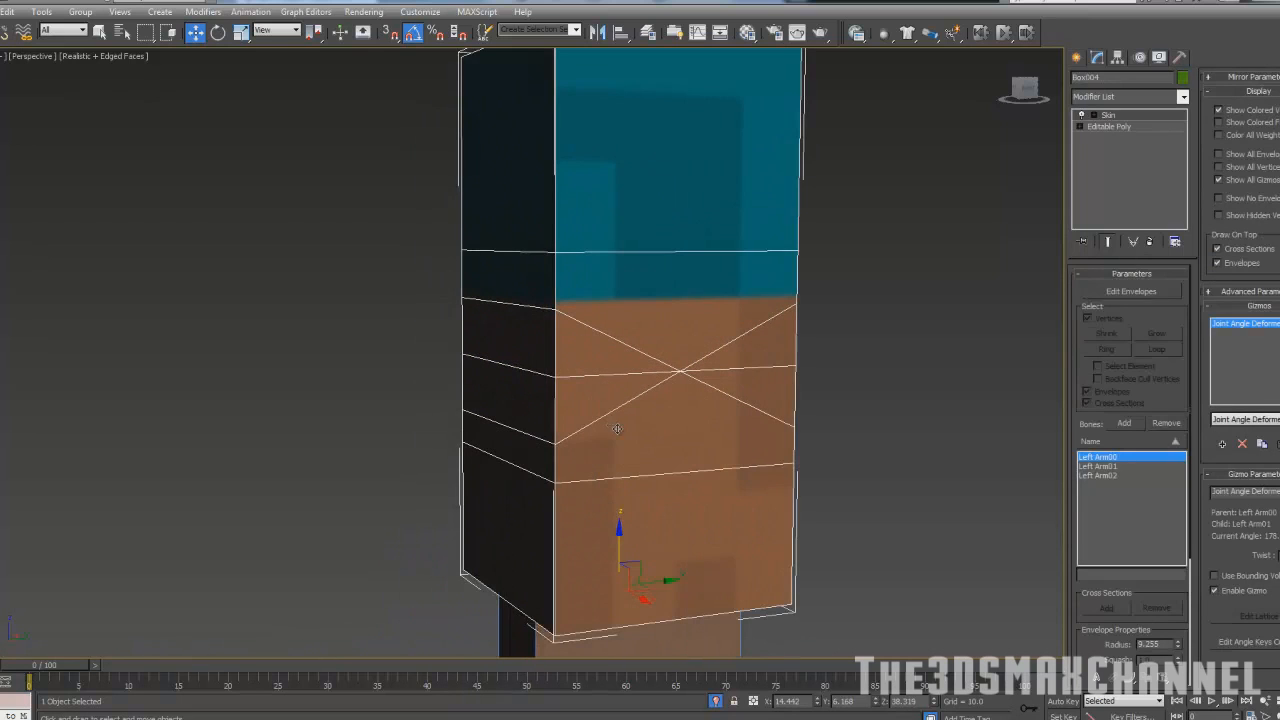
mouse_move(652, 436)
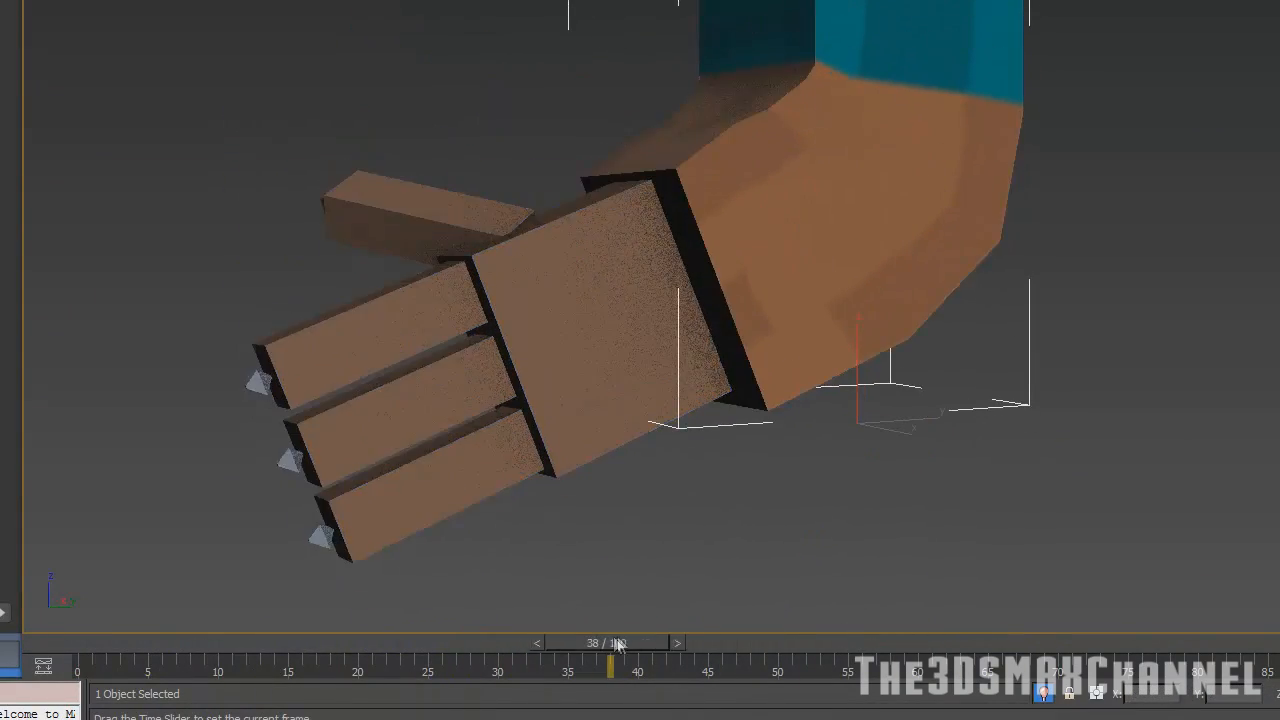
click(42, 644)
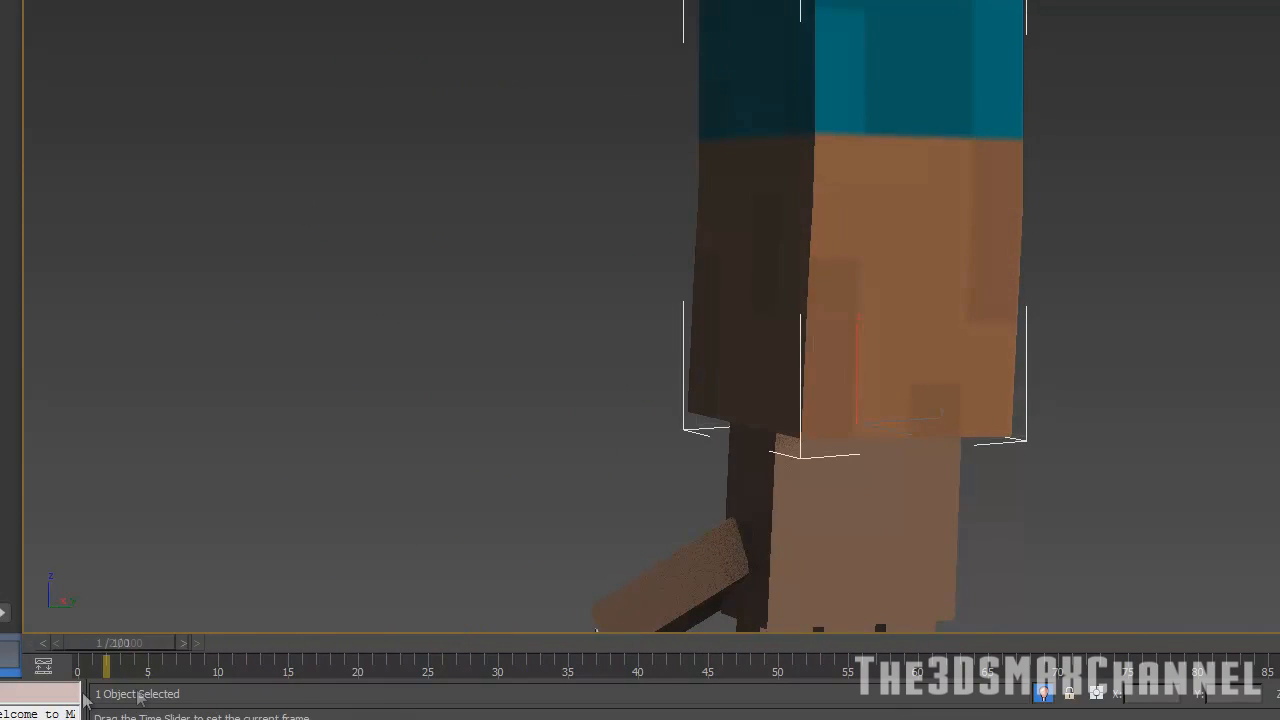